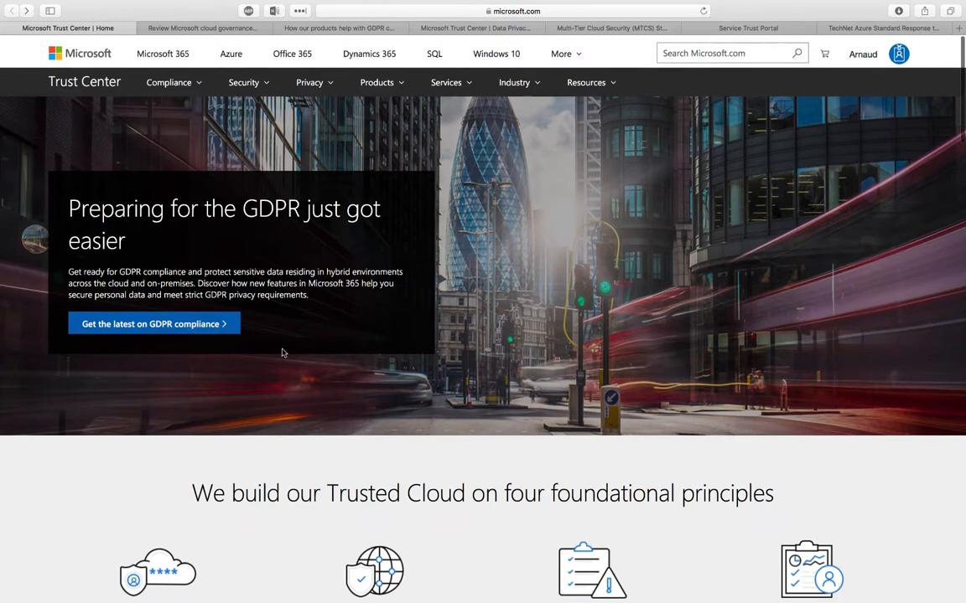
Step: Switch to the Privacy at Microsoft cloud governance and privacy practices page
scroll("down", 3)
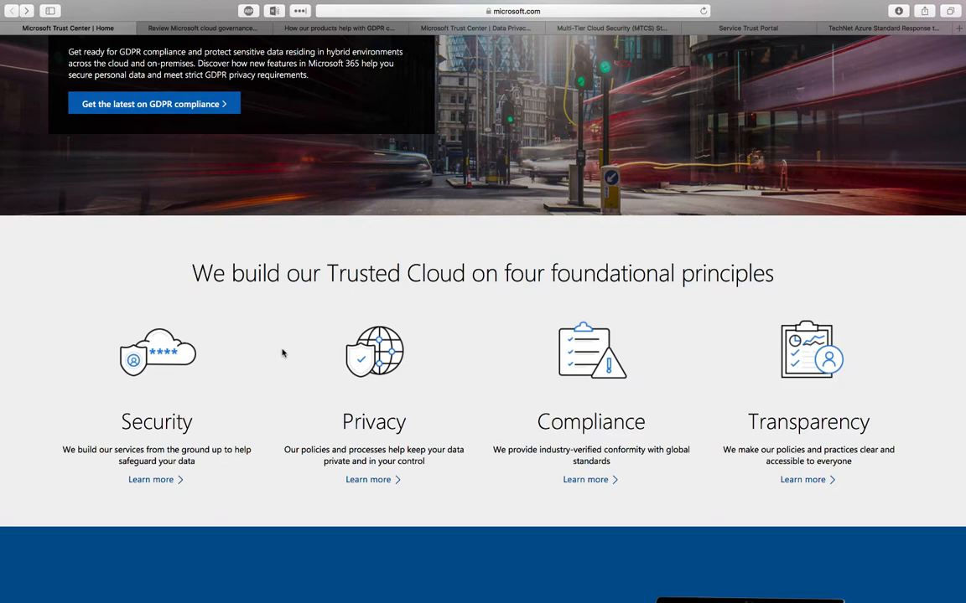
scroll("up", 3)
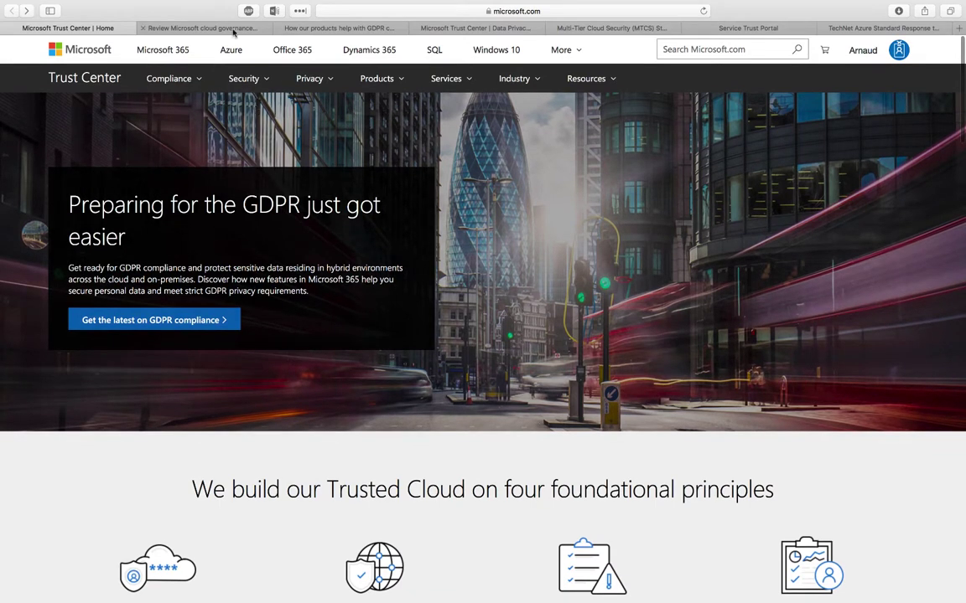
left_click(201, 27)
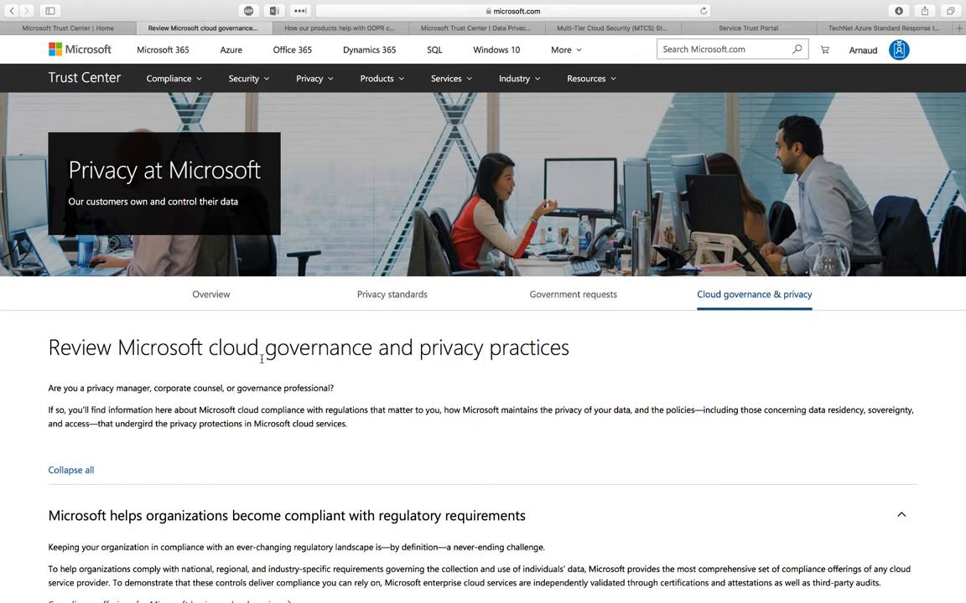
mouse_move(741, 305)
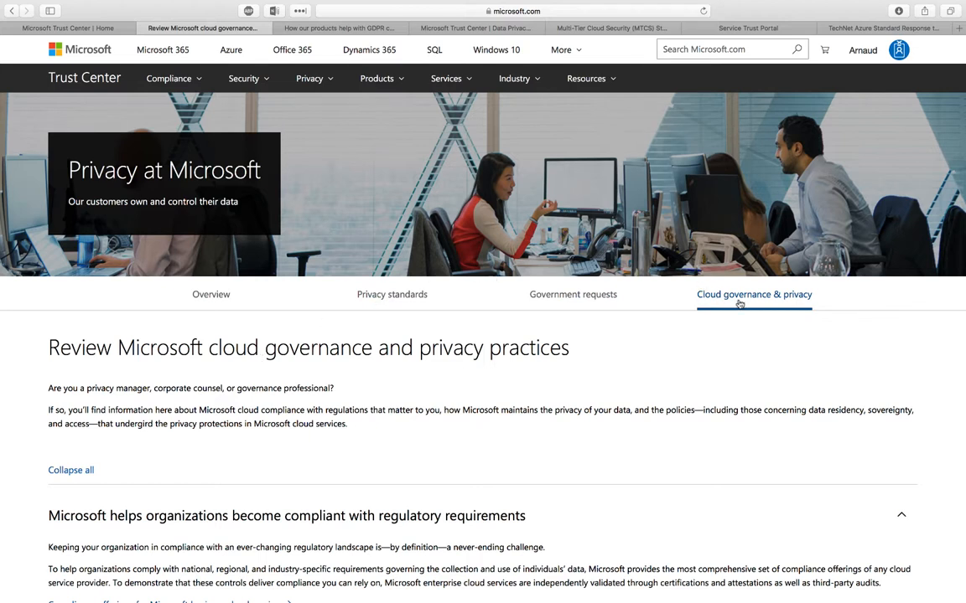
mouse_move(644, 386)
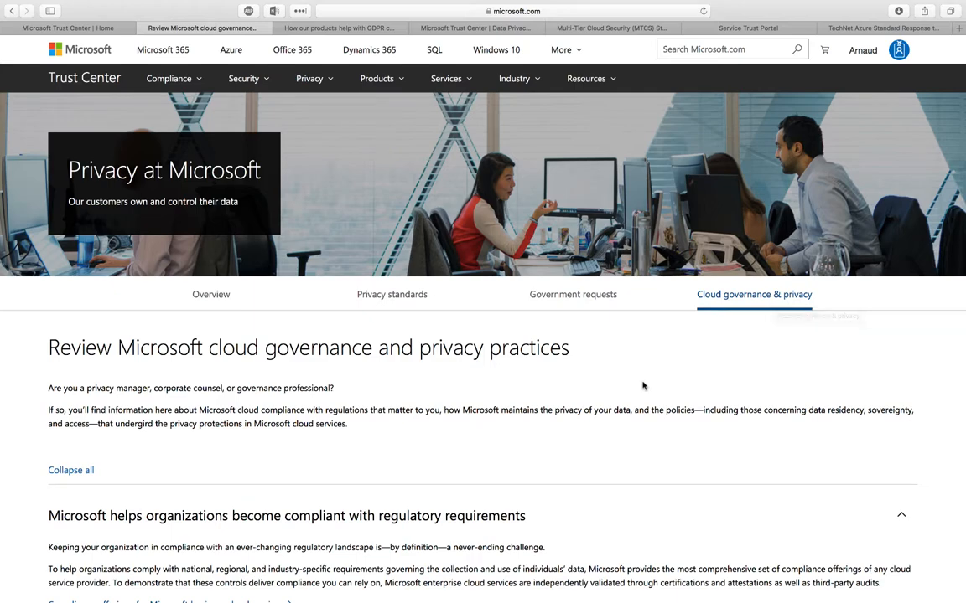
Step: Scroll through regulatory compliance, data protection and Featured resources, then back up
scroll("down", 3)
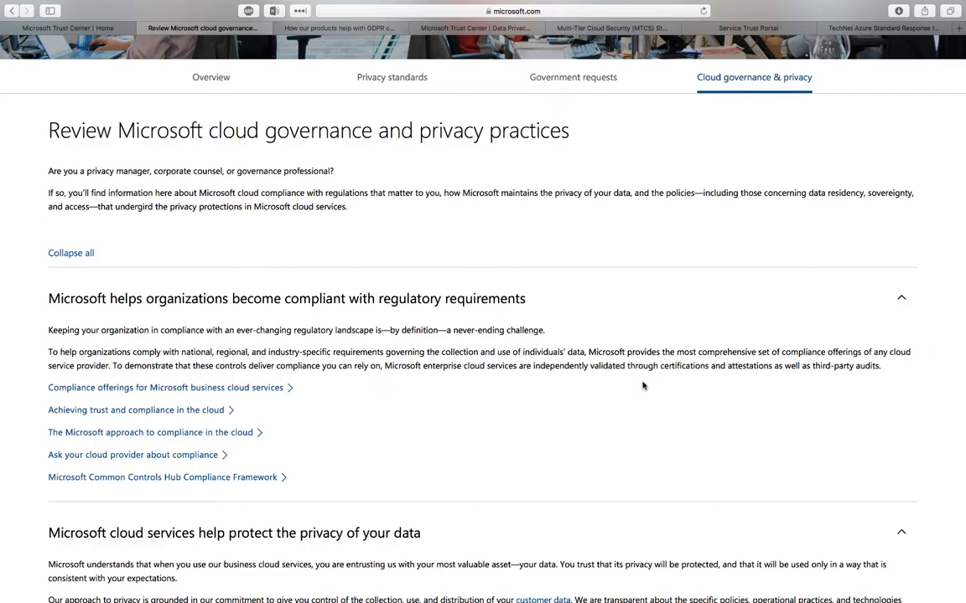
scroll("down", 3)
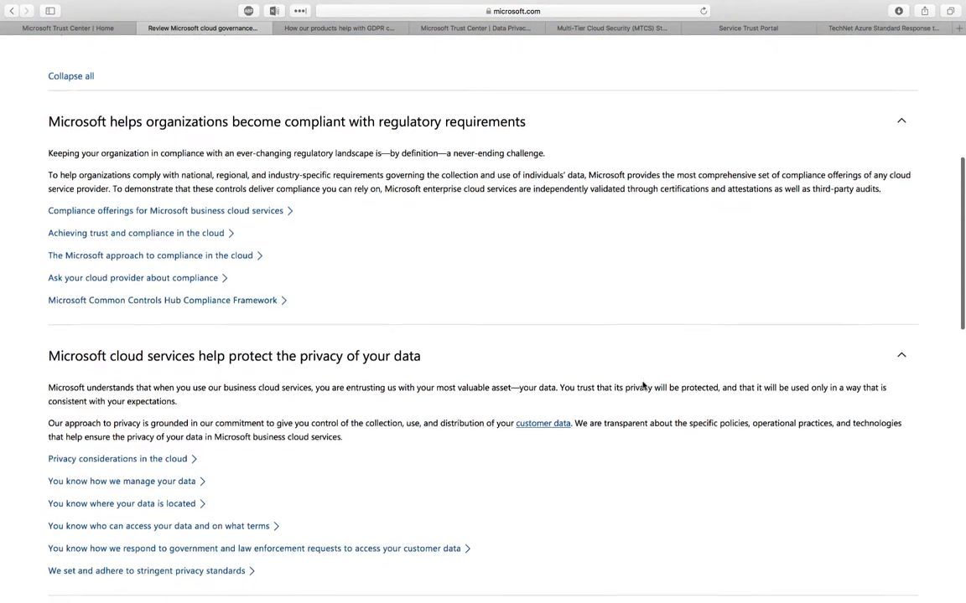
scroll("down", 3)
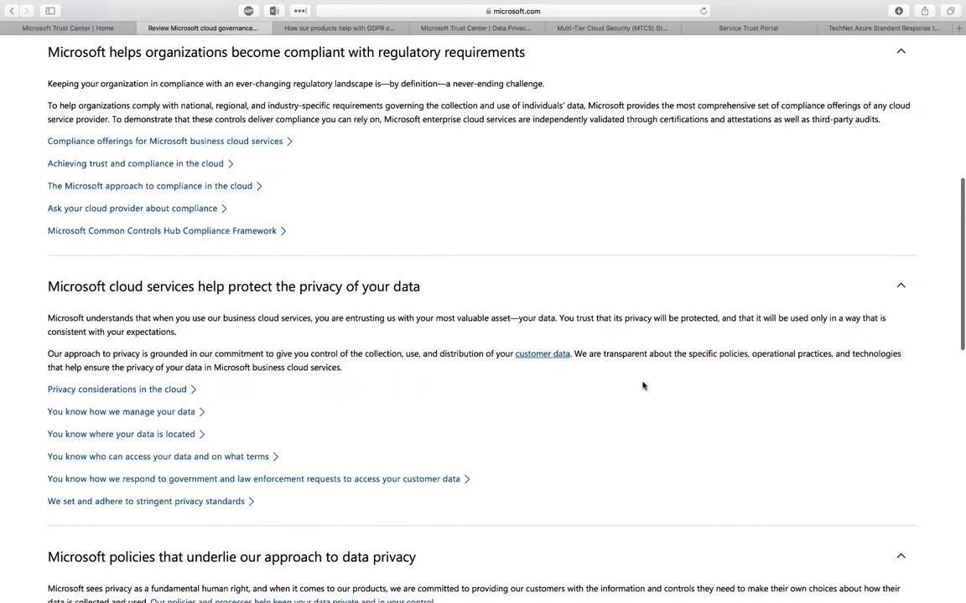
scroll("down", 3)
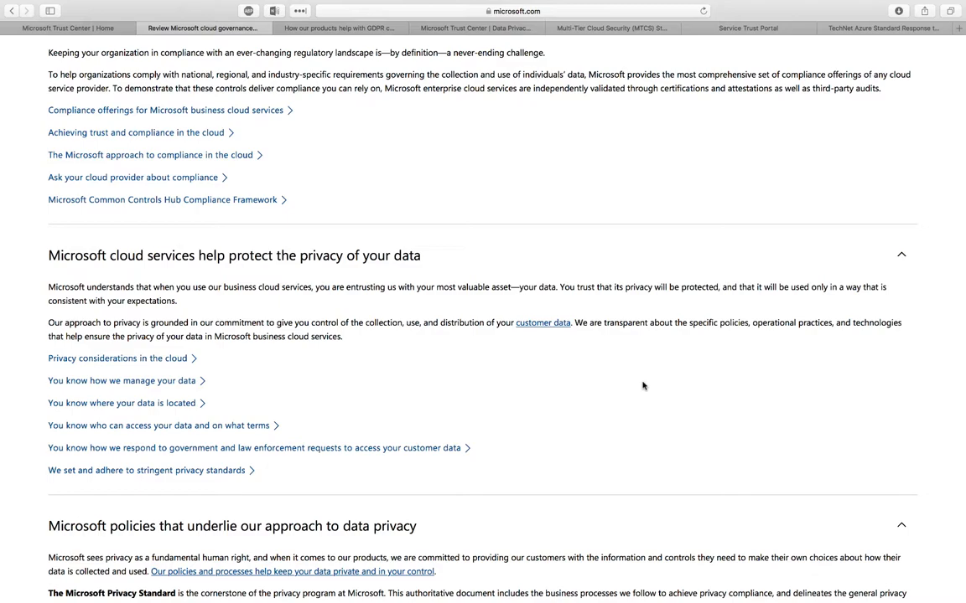
scroll("down", 3)
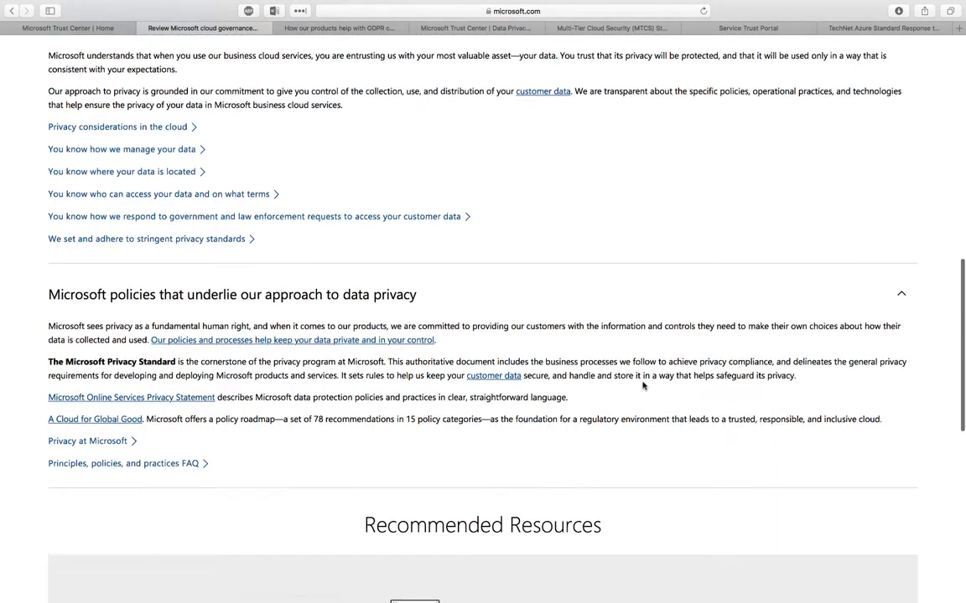
scroll("down", 3)
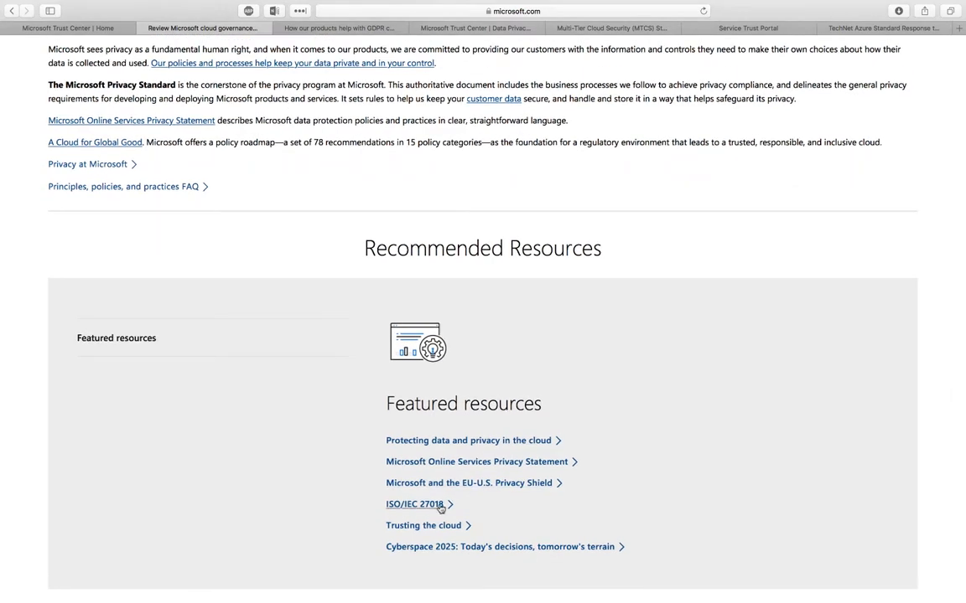
scroll("up", 3)
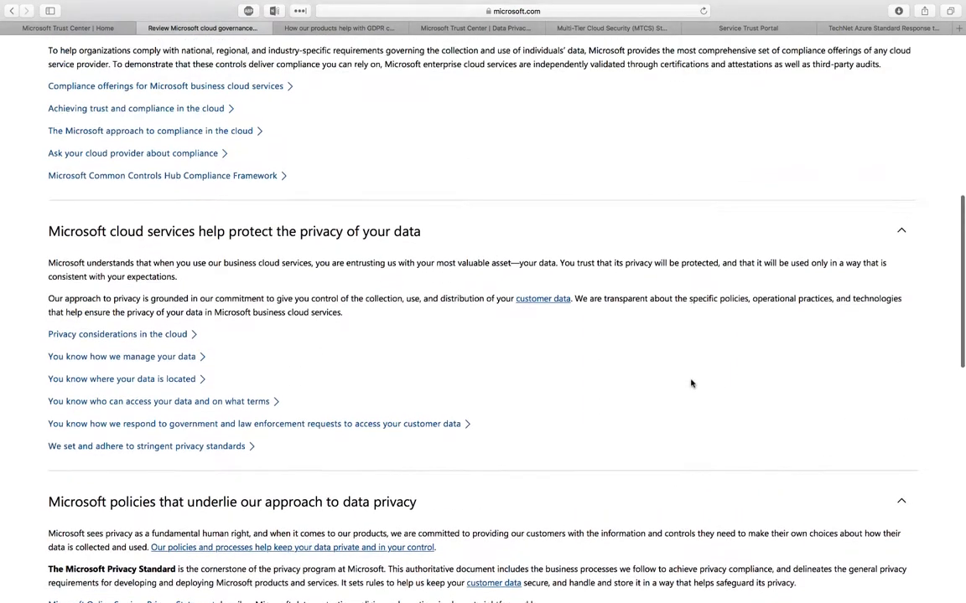
scroll("up", 3)
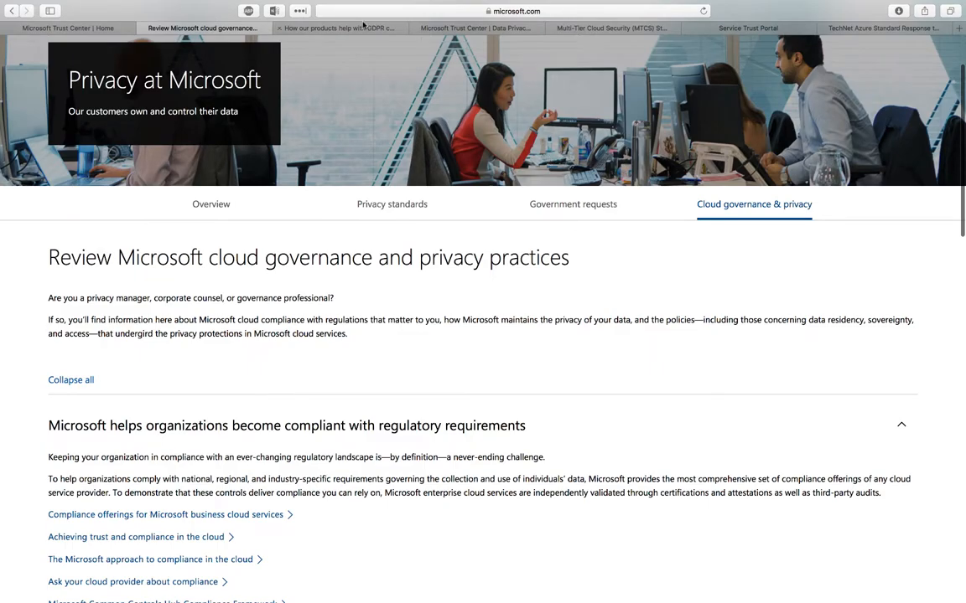
Step: Review the 'How our products help with GDPR' page down through the Azure section
left_click(350, 27)
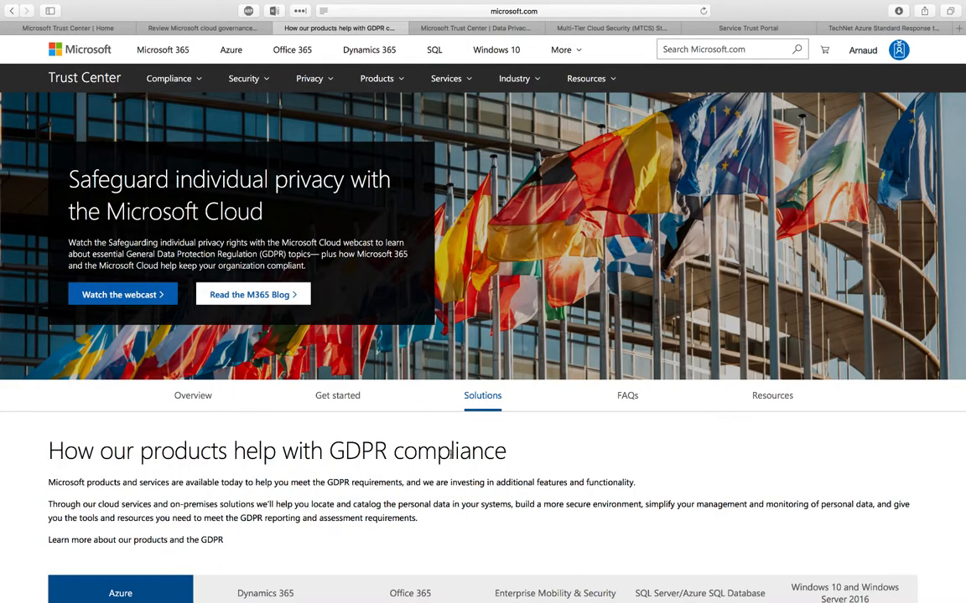
mouse_move(518, 466)
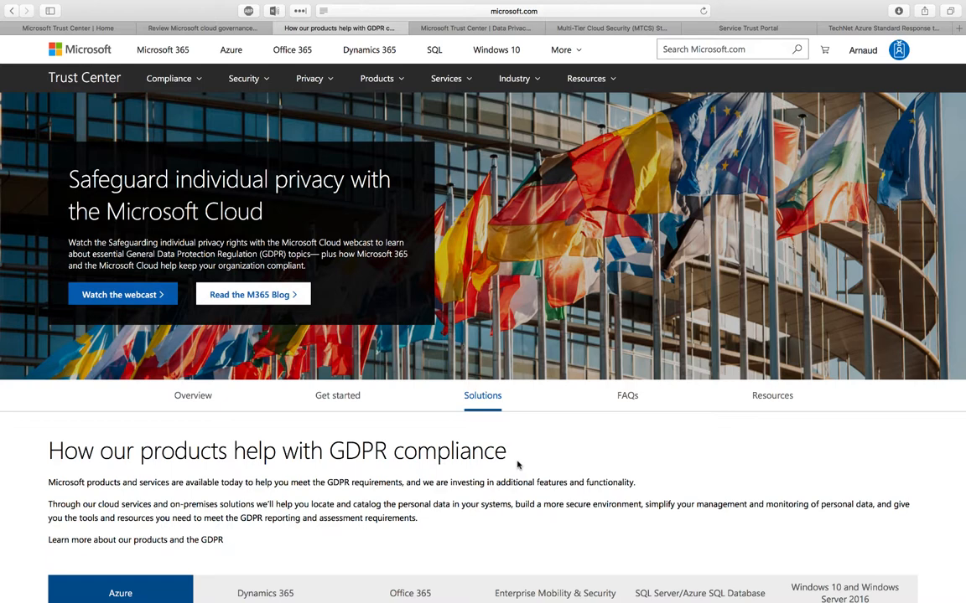
scroll("down", 3)
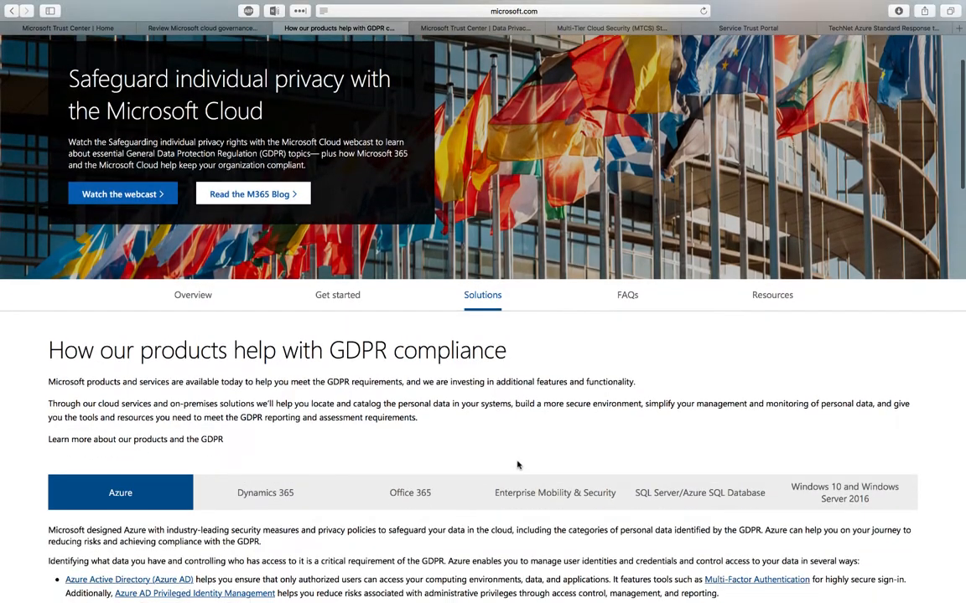
scroll("down", 3)
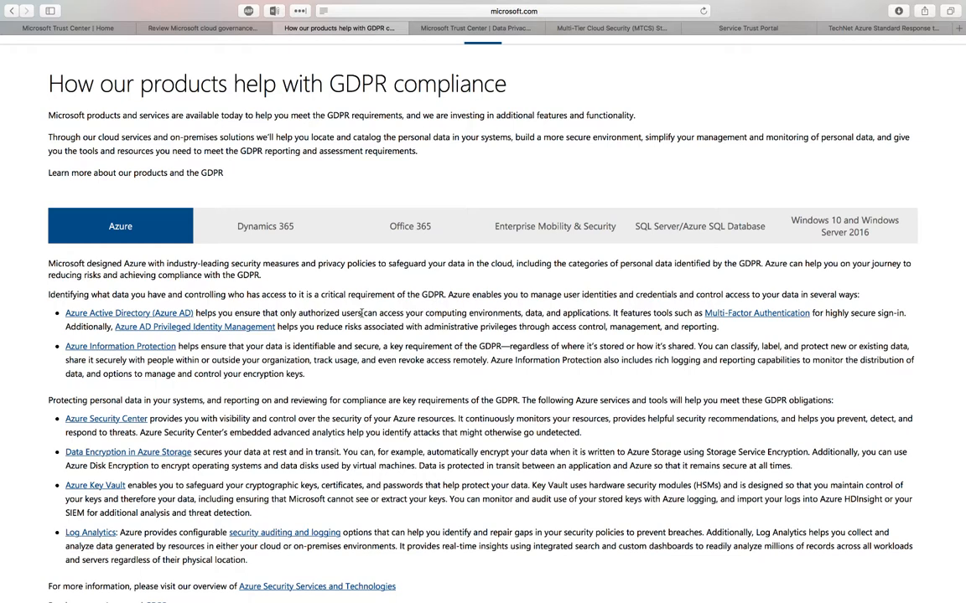
mouse_move(784, 261)
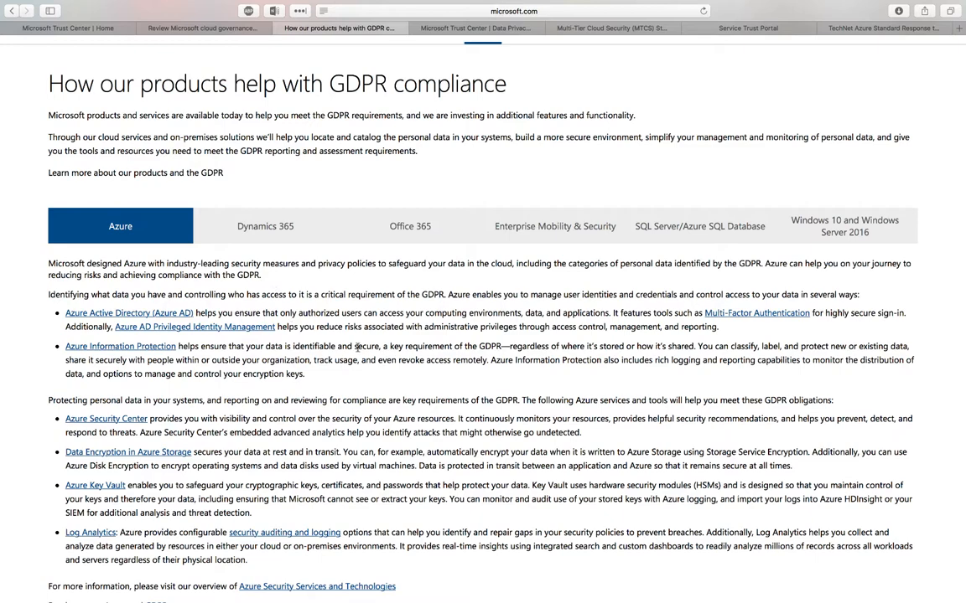
scroll("down", 3)
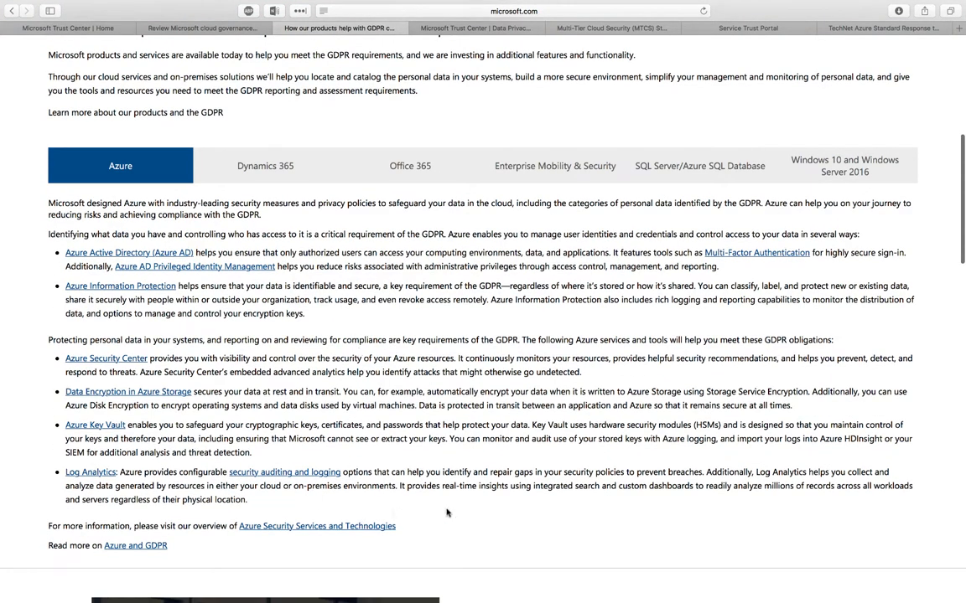
scroll("down", 3)
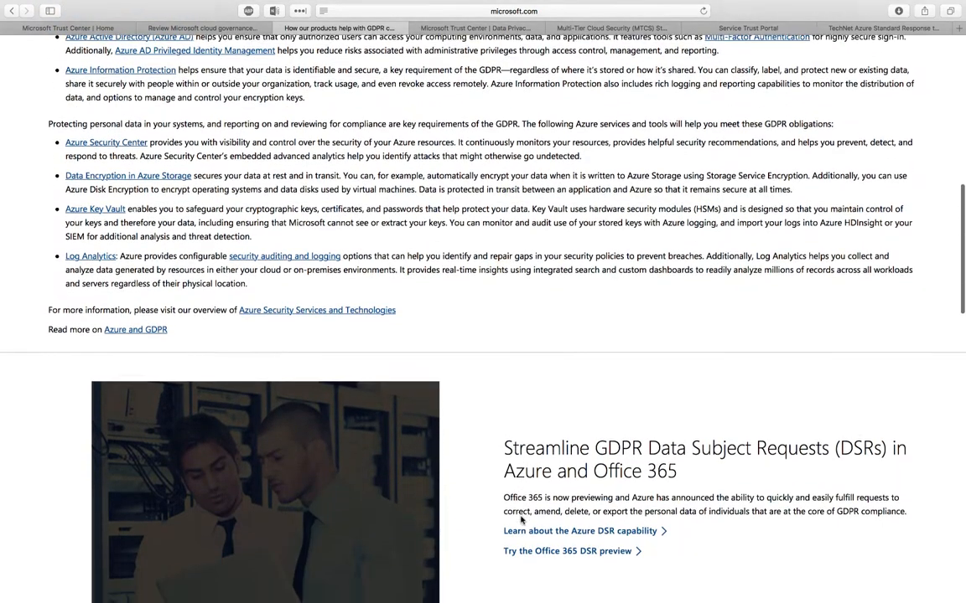
scroll("down", 3)
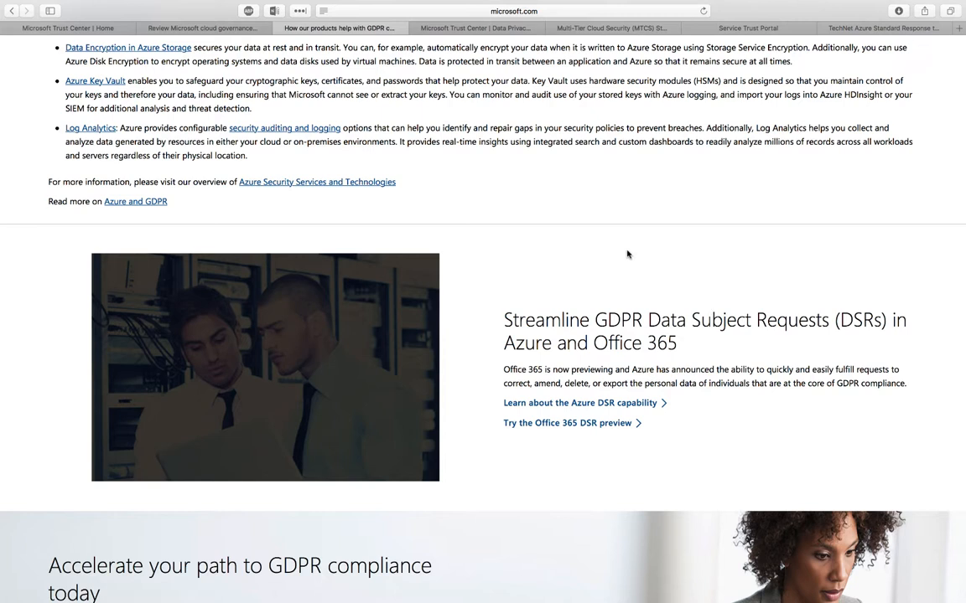
mouse_move(643, 241)
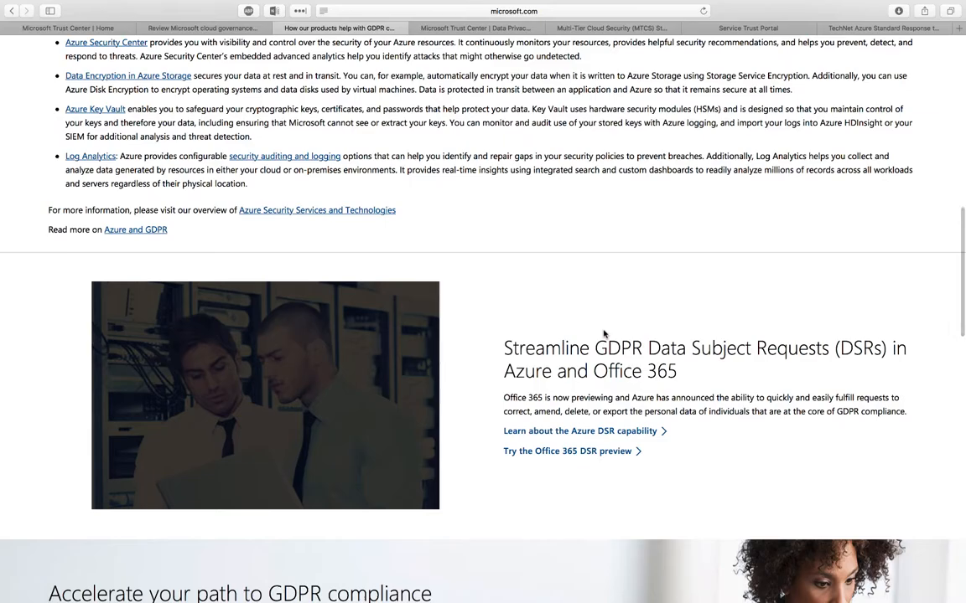
scroll("up", 3)
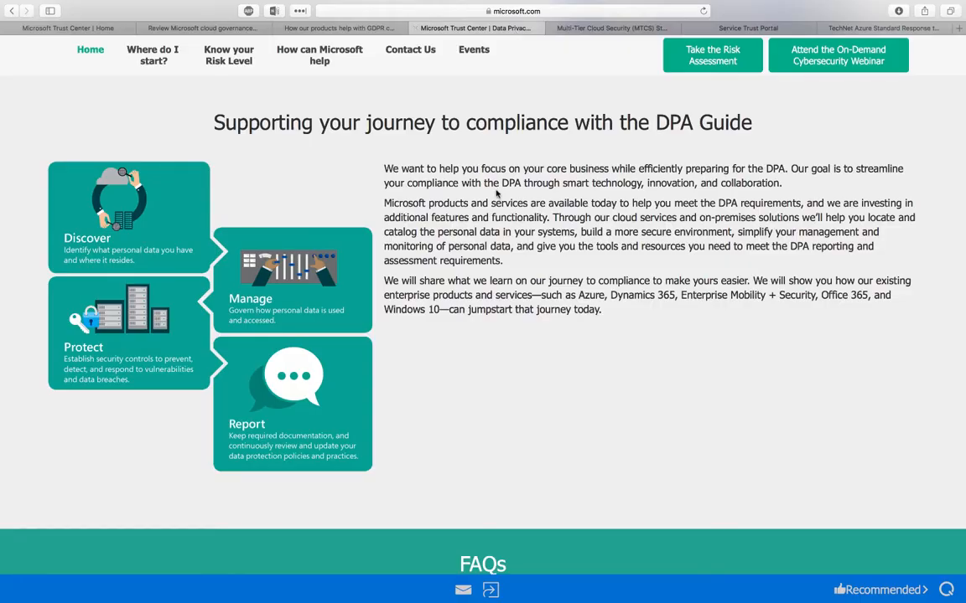
mouse_move(633, 214)
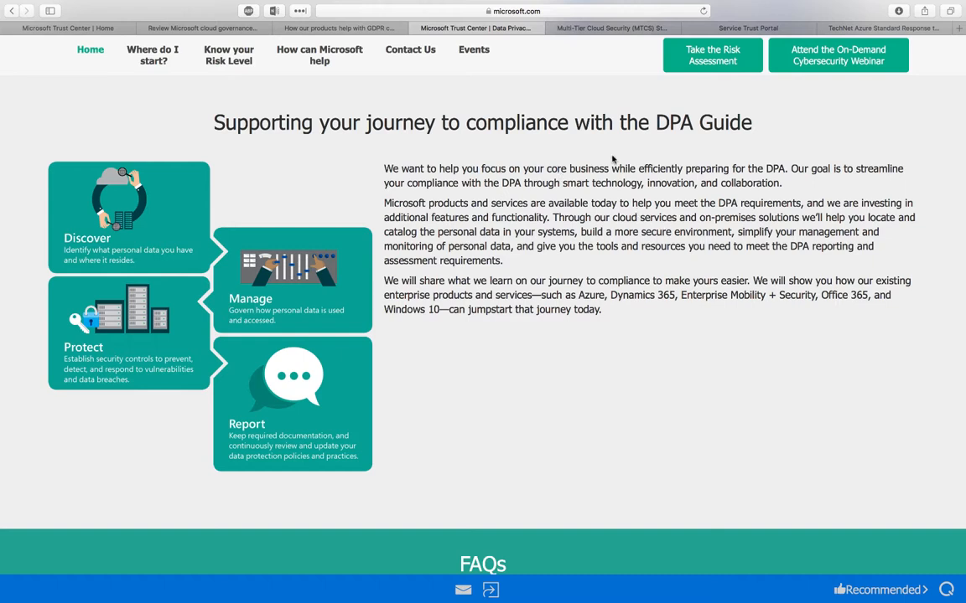
mouse_move(478, 207)
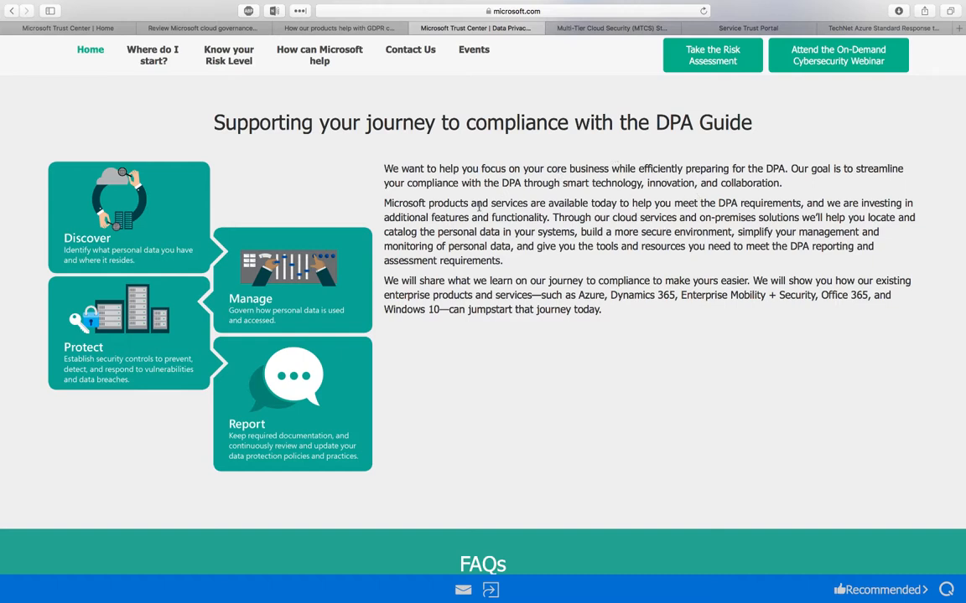
mouse_move(225, 191)
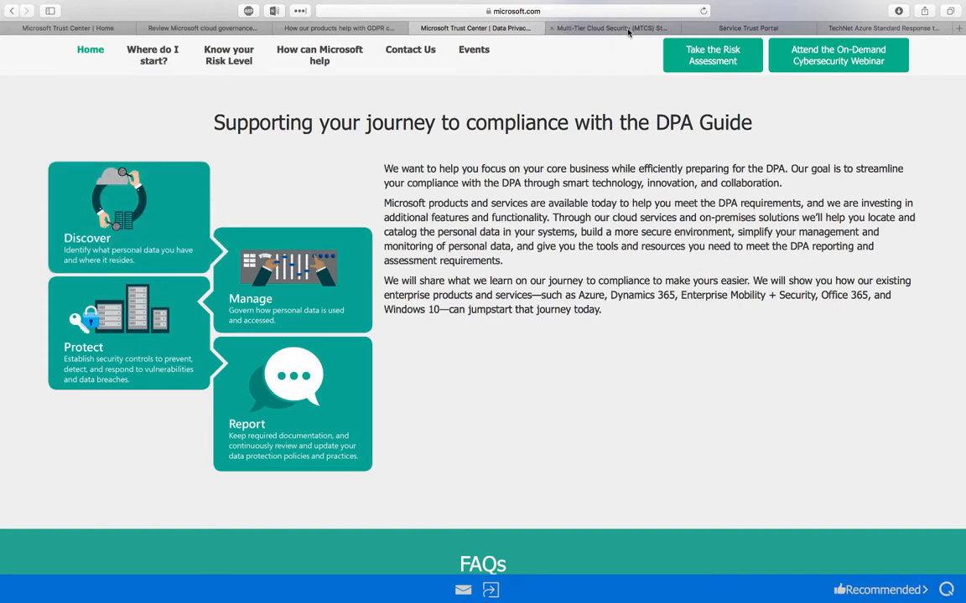
Step: View the MTCS Standard for Singapore page down to its in-scope cloud services list
left_click(627, 26)
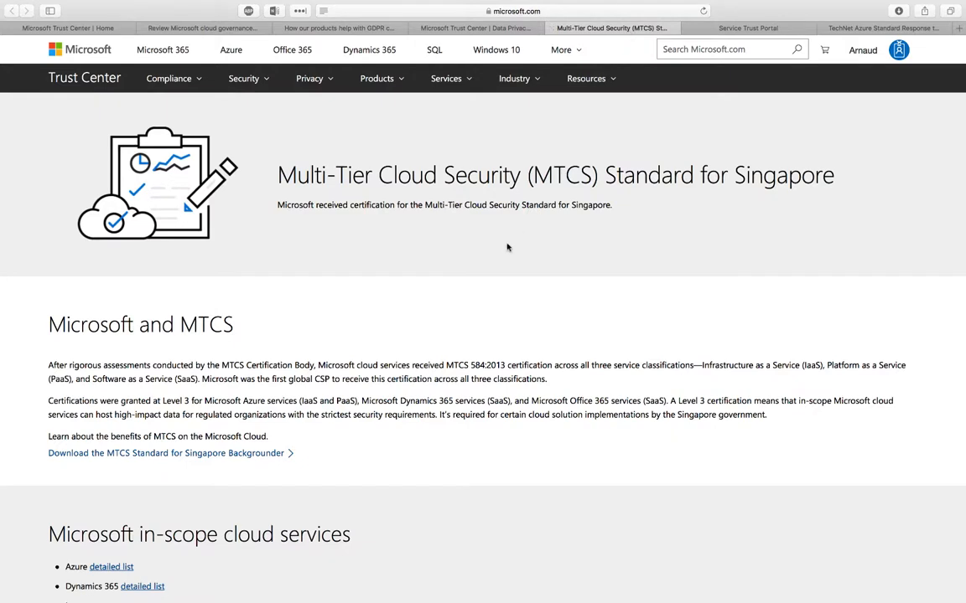
mouse_move(401, 363)
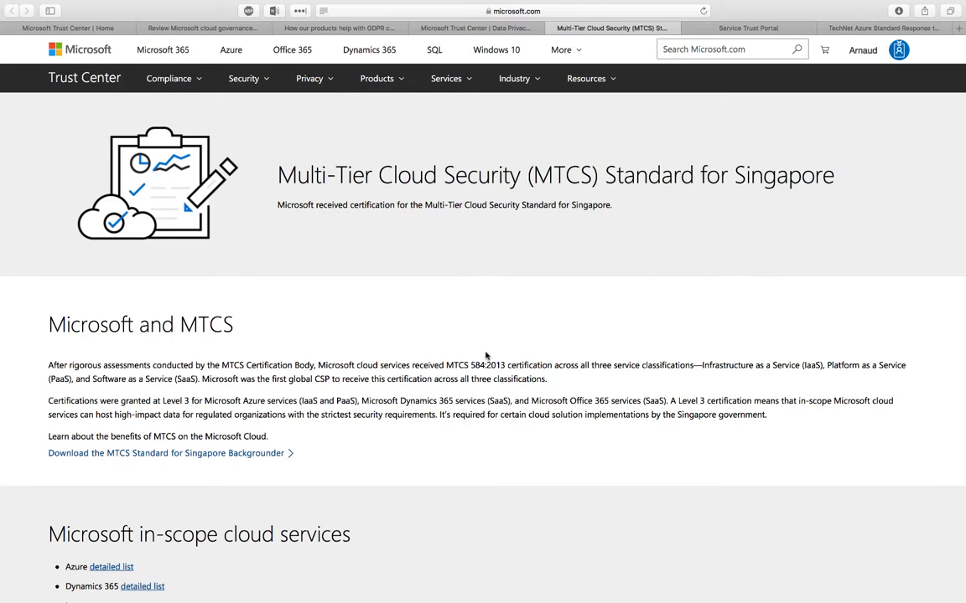
scroll("down", 3)
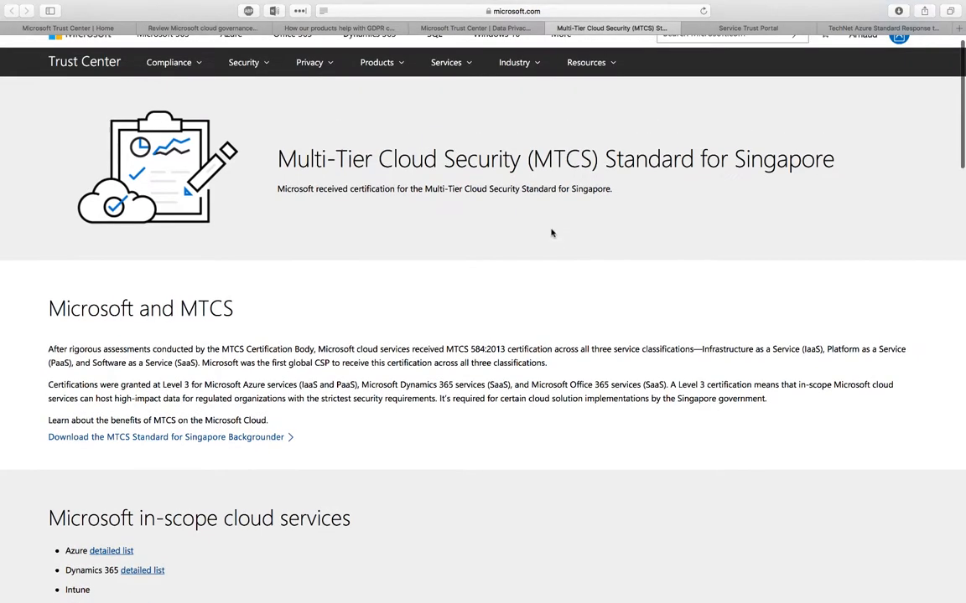
scroll("down", 3)
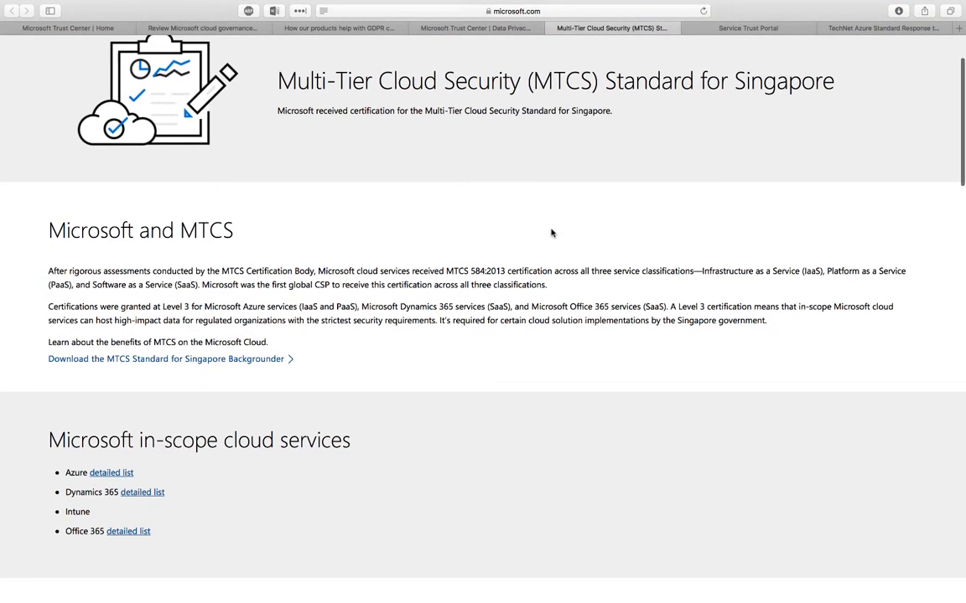
mouse_move(302, 358)
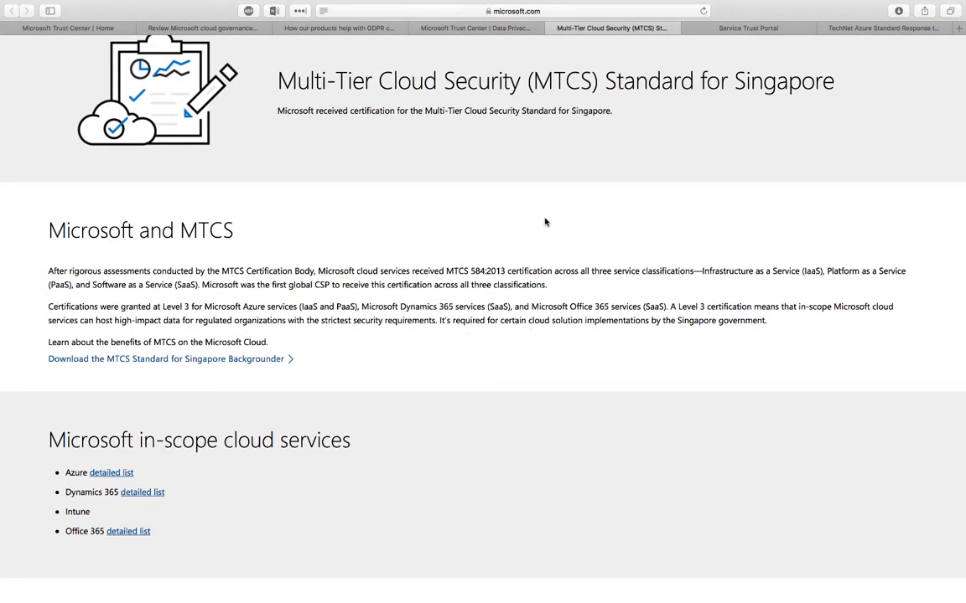
left_click(168, 359)
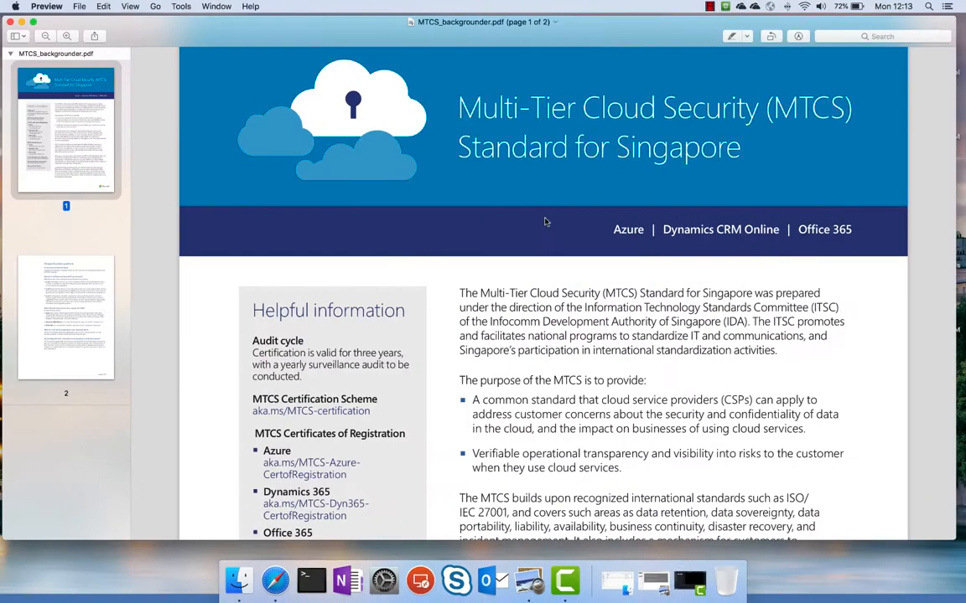
scroll("down", 3)
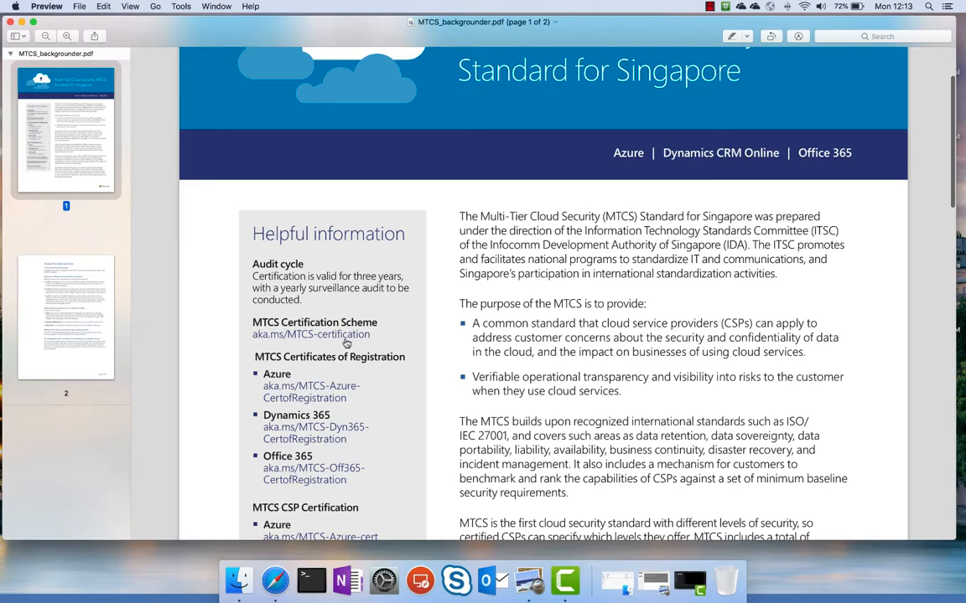
mouse_move(333, 439)
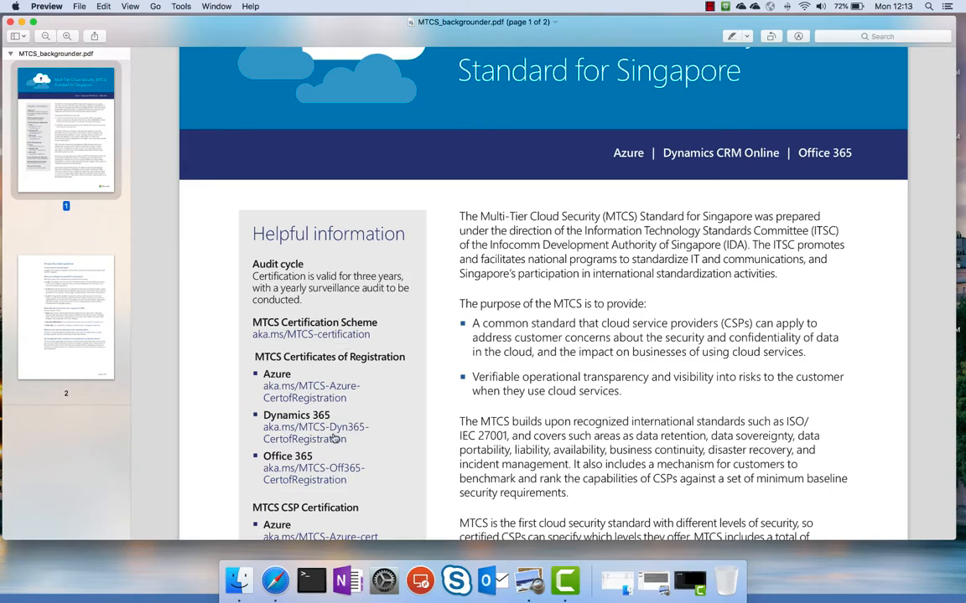
scroll("down", 3)
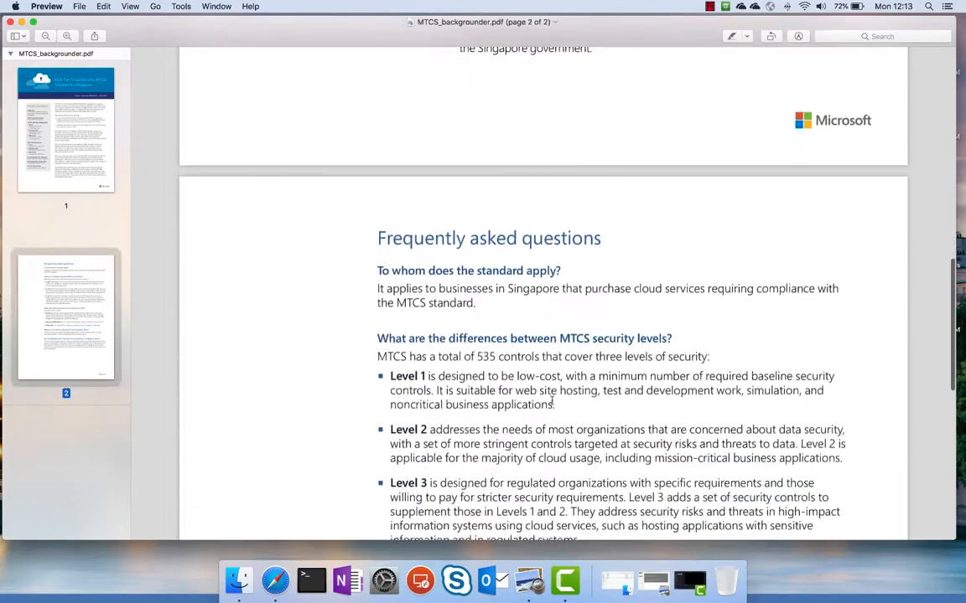
scroll("down", 3)
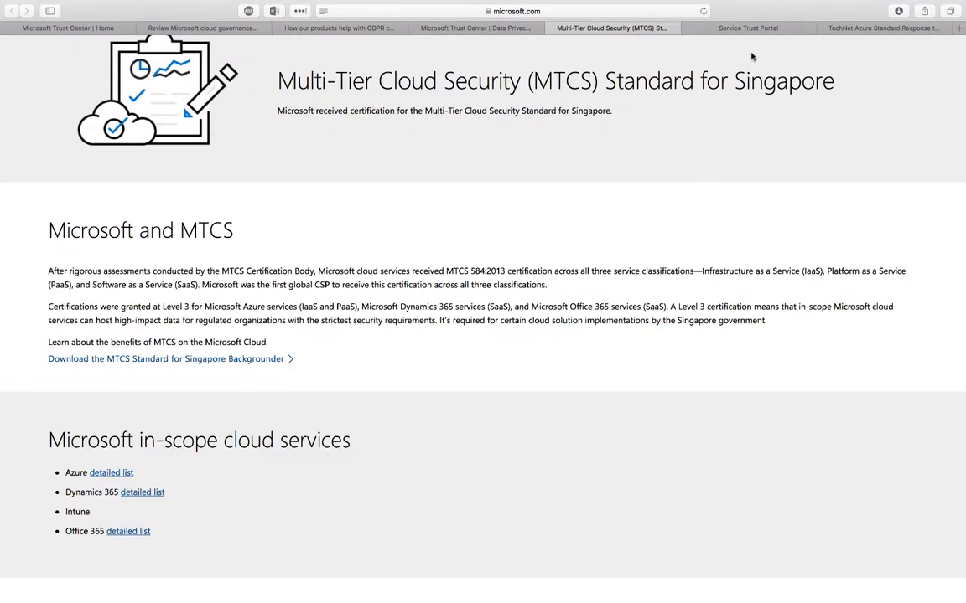
Step: Show the Service Trust Portal home page with its Trust Documents menu opened
left_click(749, 26)
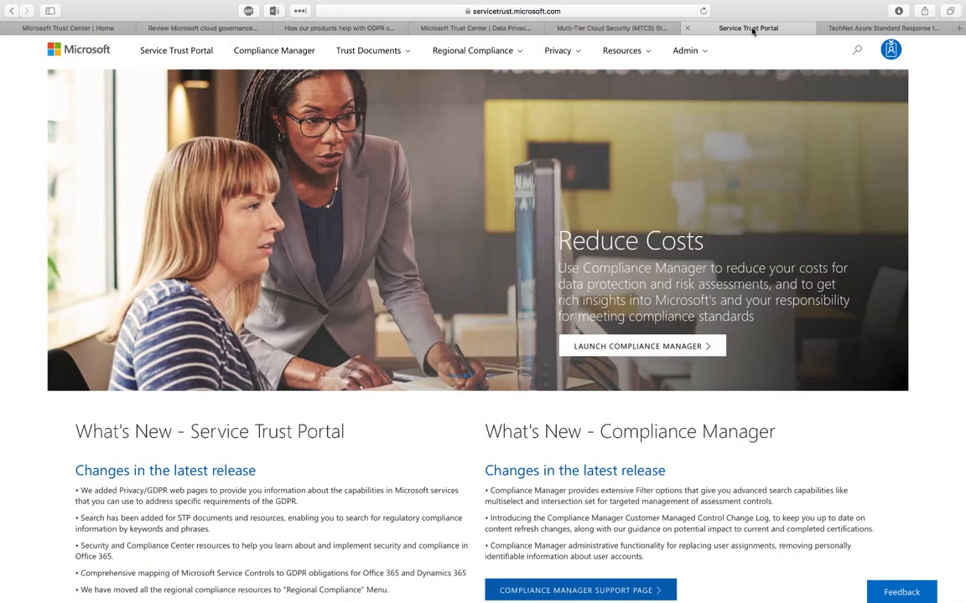
mouse_move(455, 163)
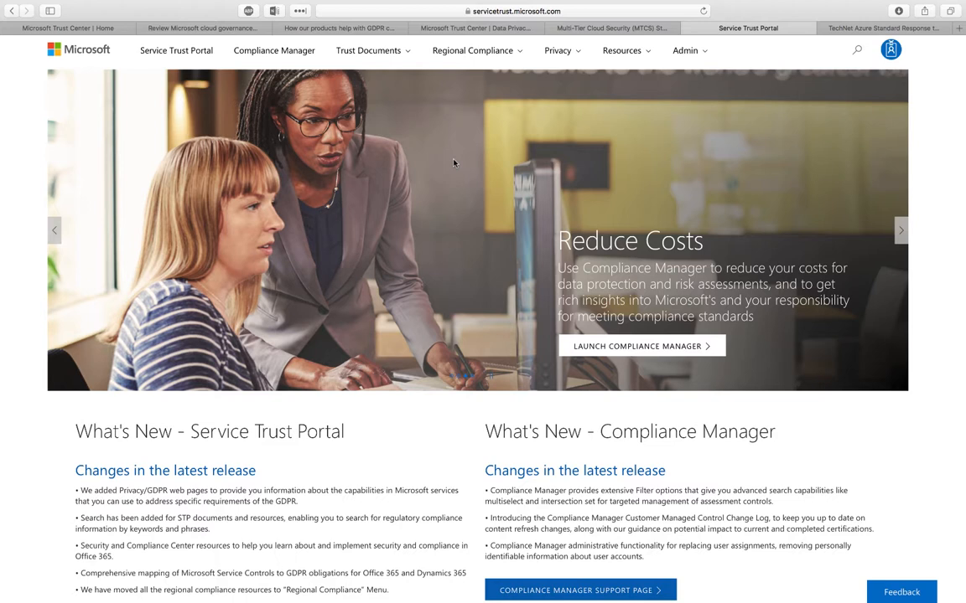
mouse_move(587, 181)
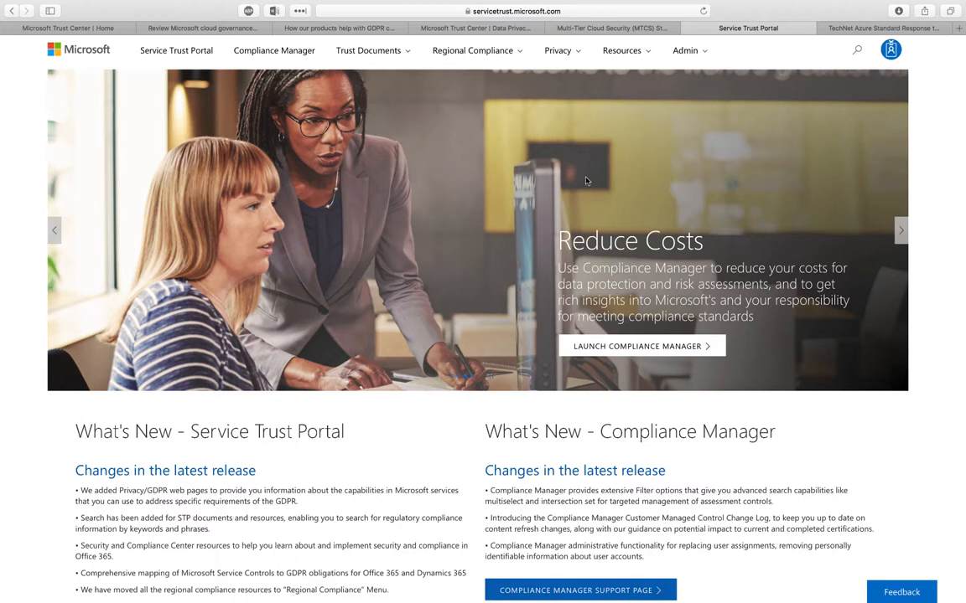
mouse_move(934, 67)
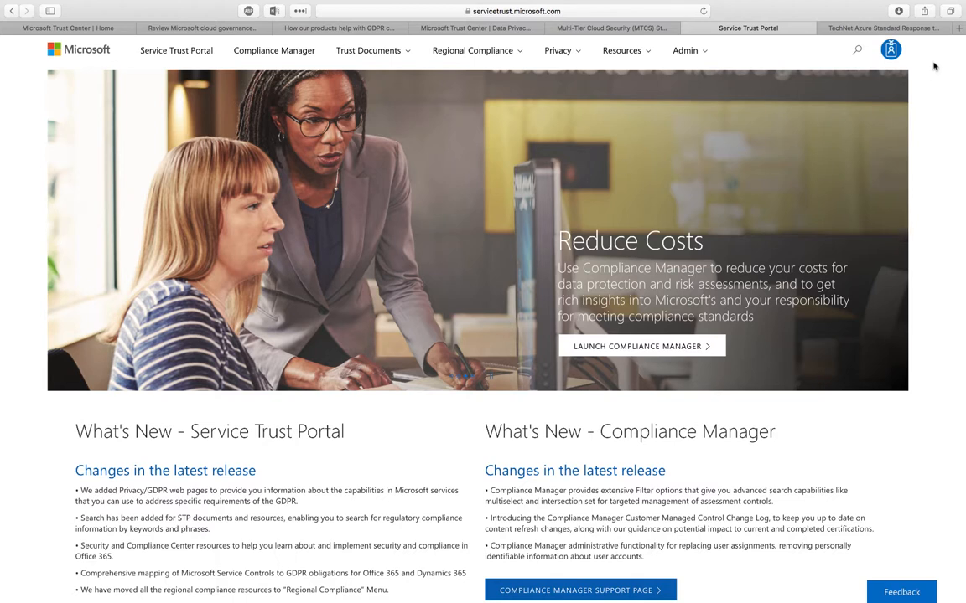
mouse_move(429, 67)
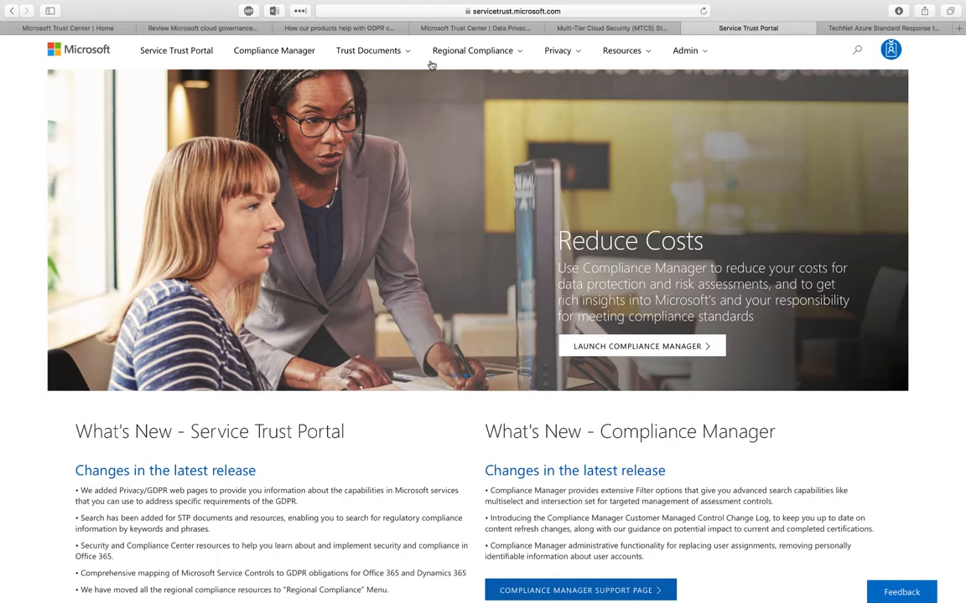
left_click(365, 51)
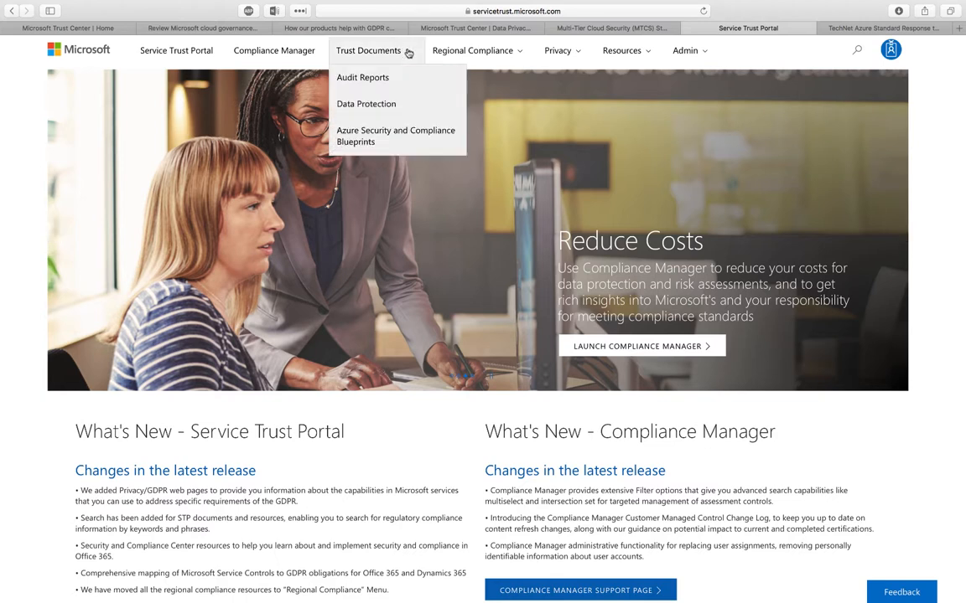
mouse_move(406, 94)
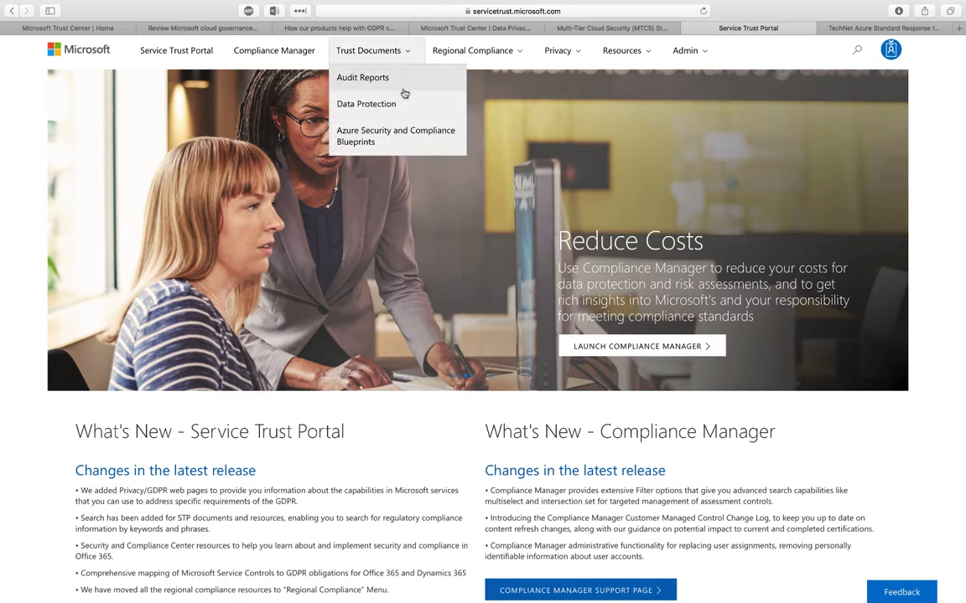
mouse_move(411, 141)
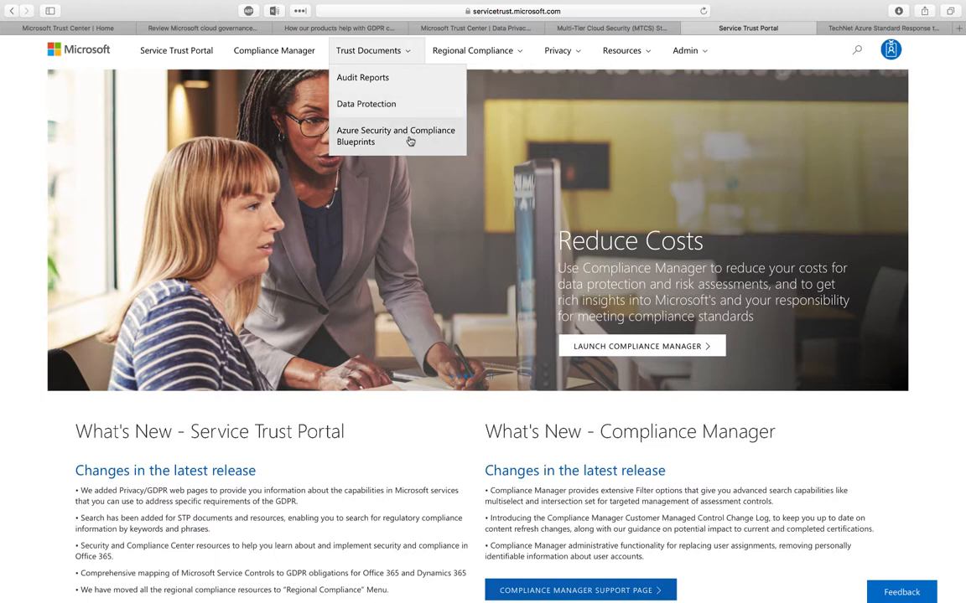
Step: Browse the Audited Controls listing on the Data Protection Resources page
left_click(365, 104)
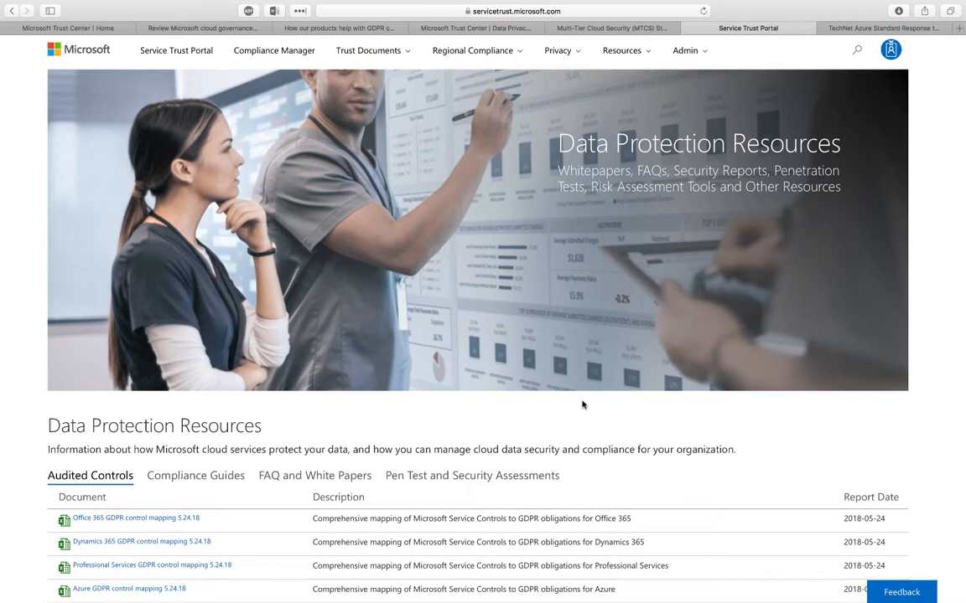
scroll("down", 3)
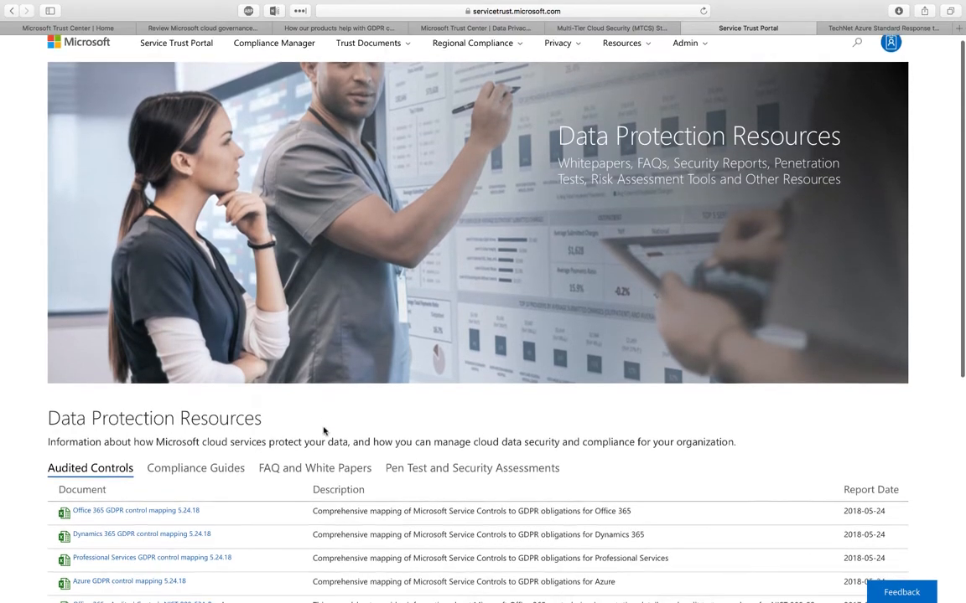
scroll("down", 3)
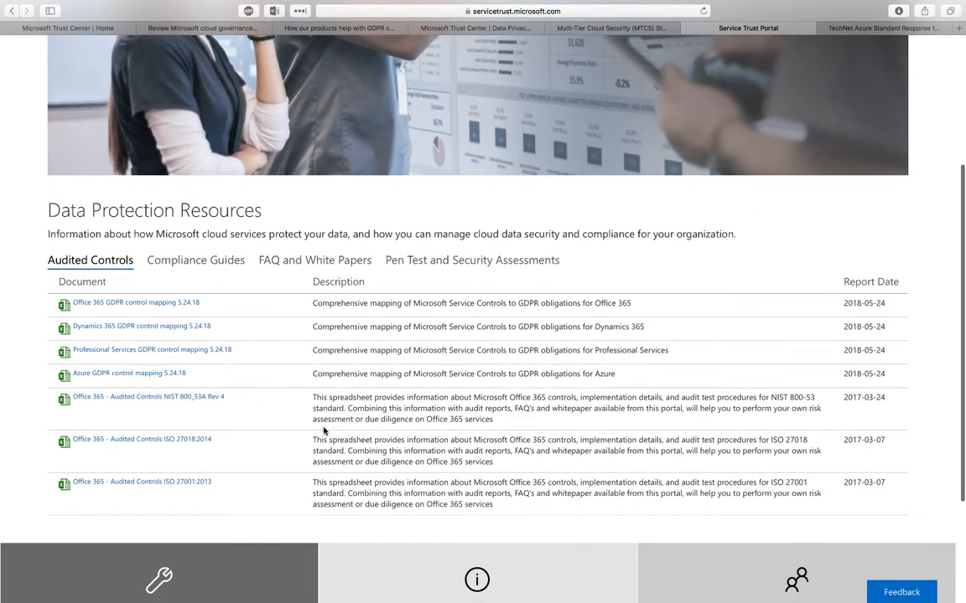
mouse_move(240, 311)
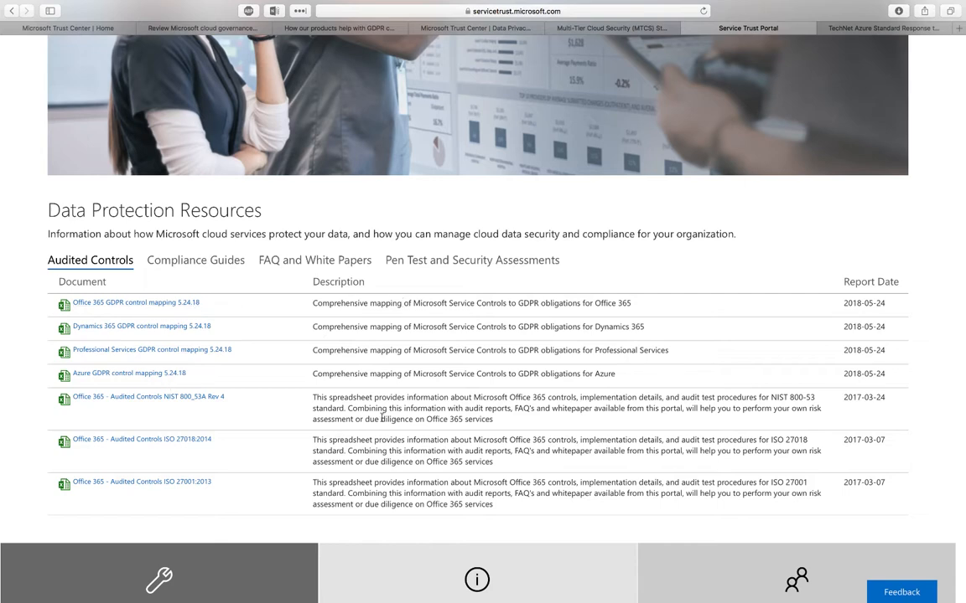
mouse_move(212, 261)
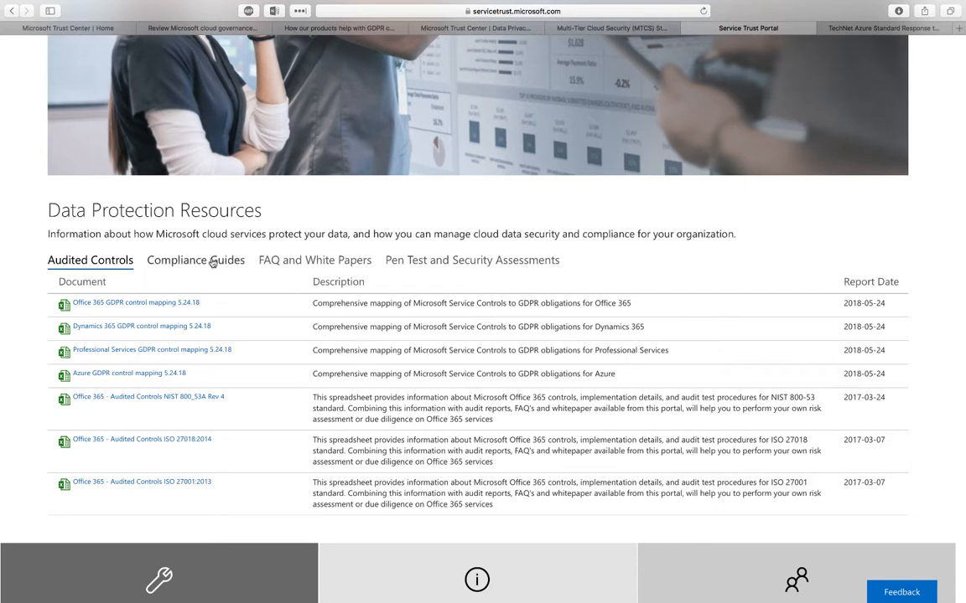
Step: Browse the Compliance Guides, FAQ and White Papers, and Pen Test and Security Assessments listings
left_click(194, 260)
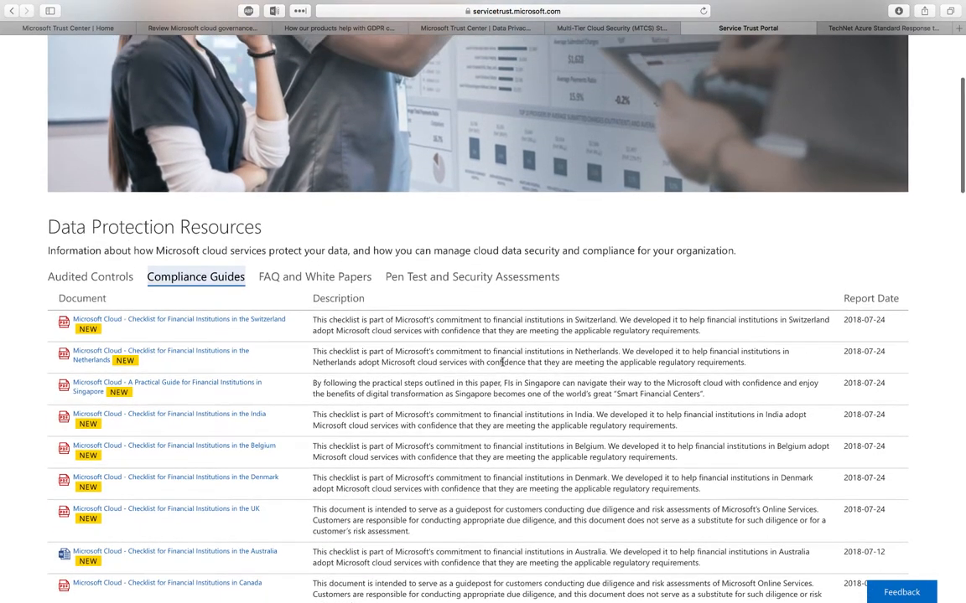
mouse_move(340, 284)
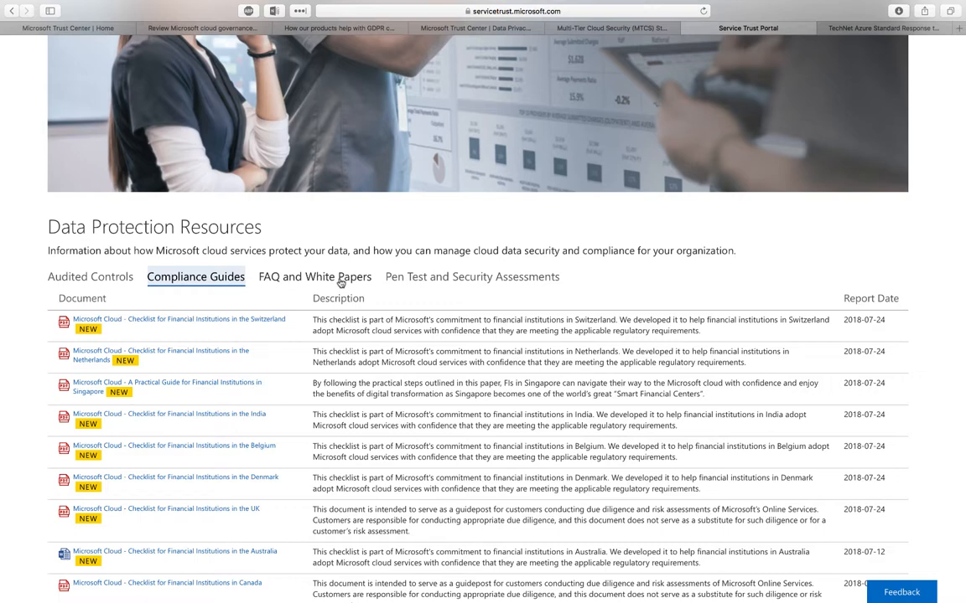
left_click(315, 277)
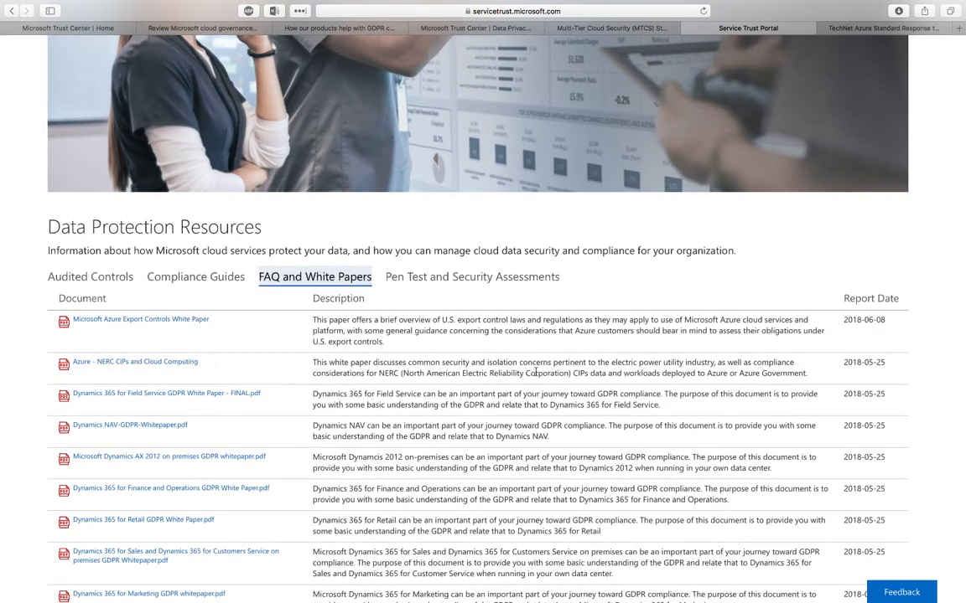
mouse_move(555, 381)
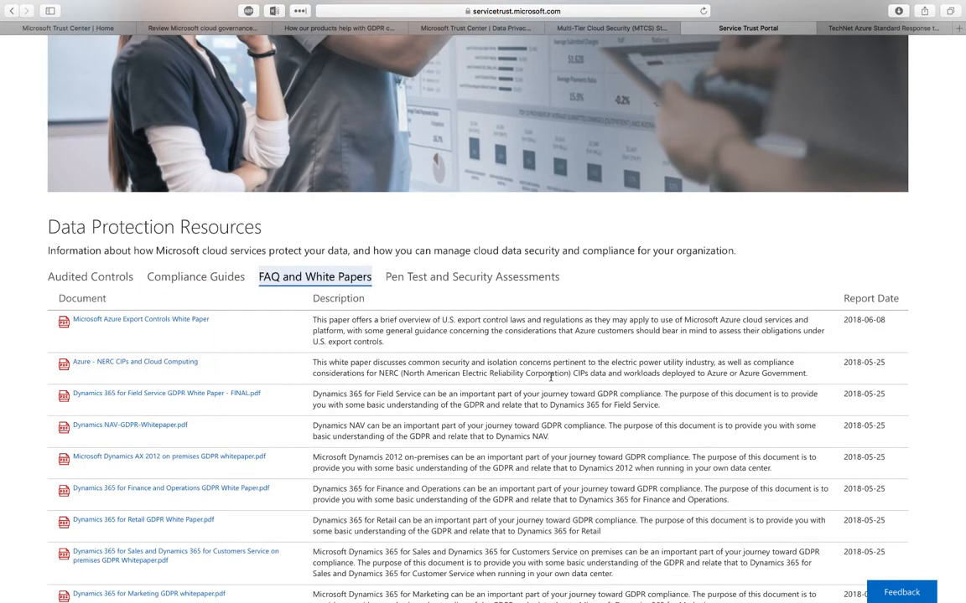
scroll("down", 3)
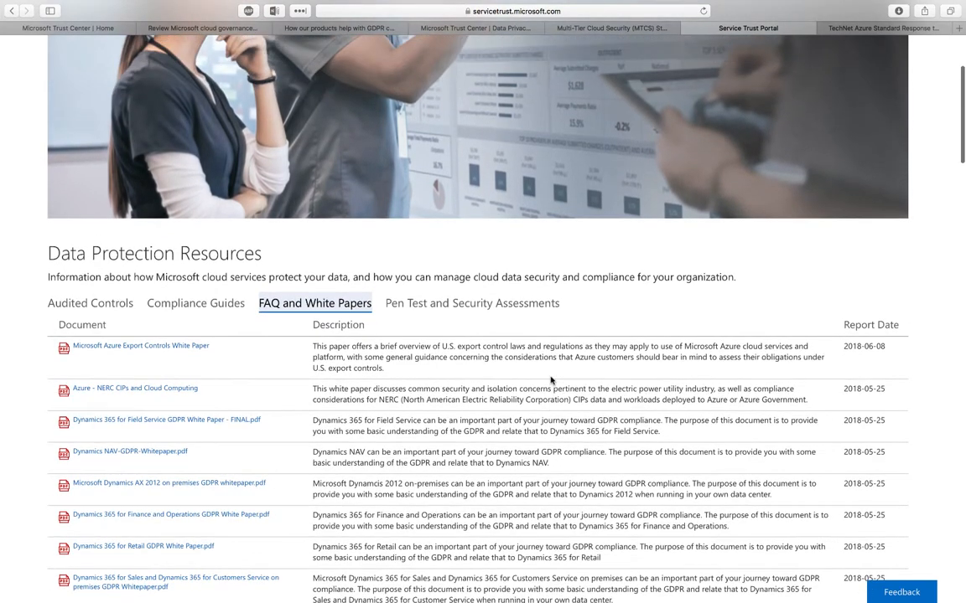
left_click(473, 304)
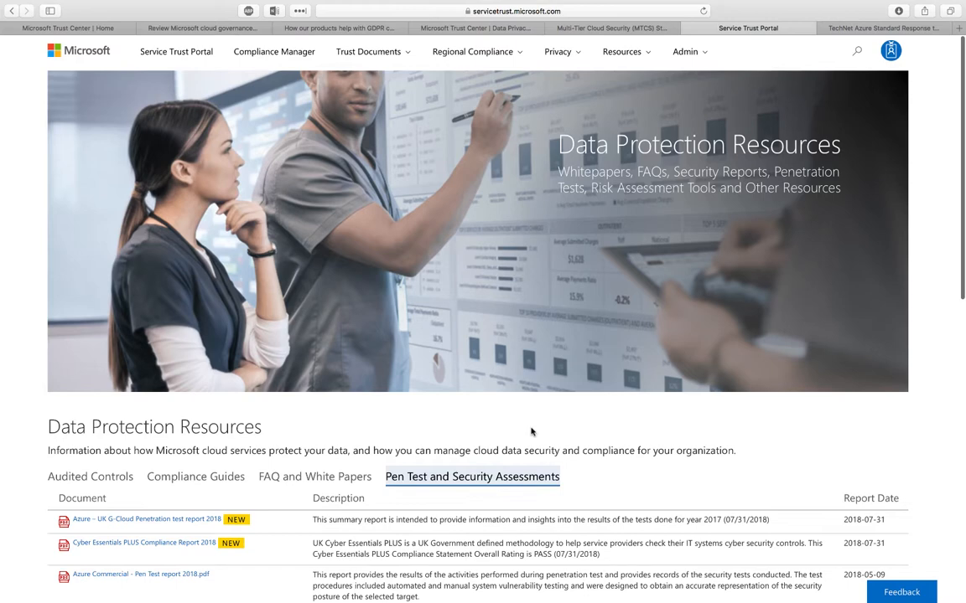
mouse_move(369, 50)
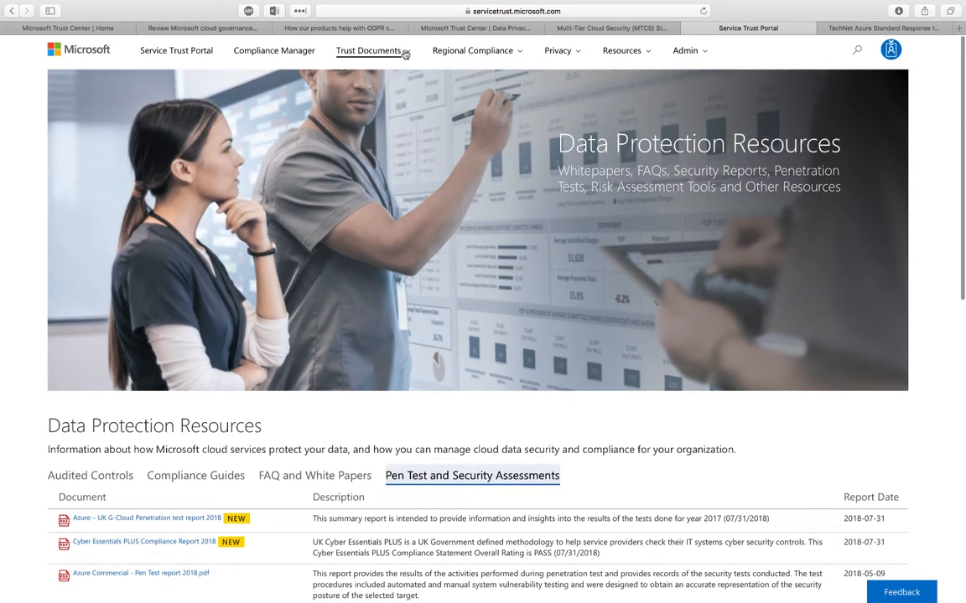
Step: Go to Trust Documents > Audit Reports and list the ISO audit reports
left_click(372, 50)
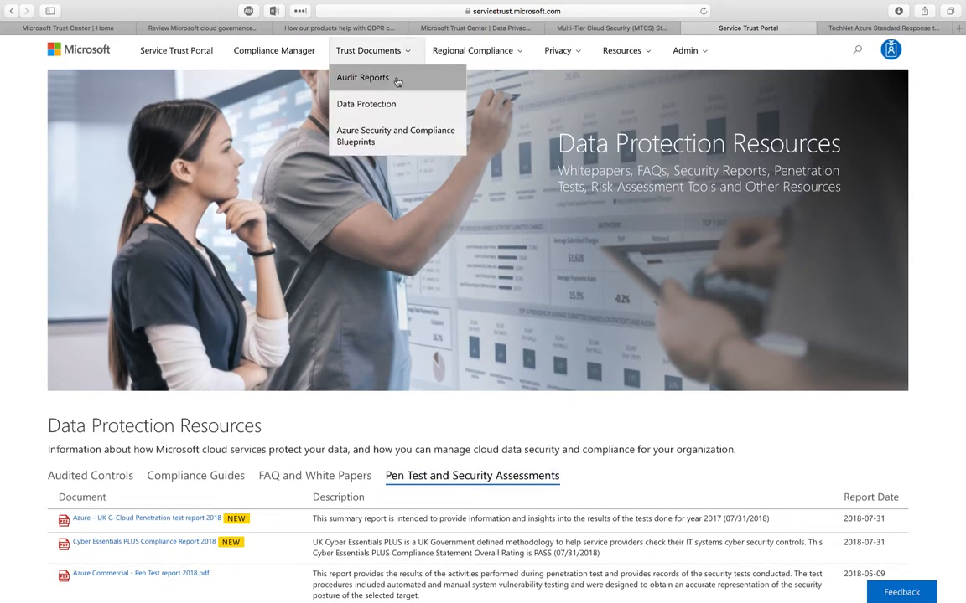
left_click(362, 77)
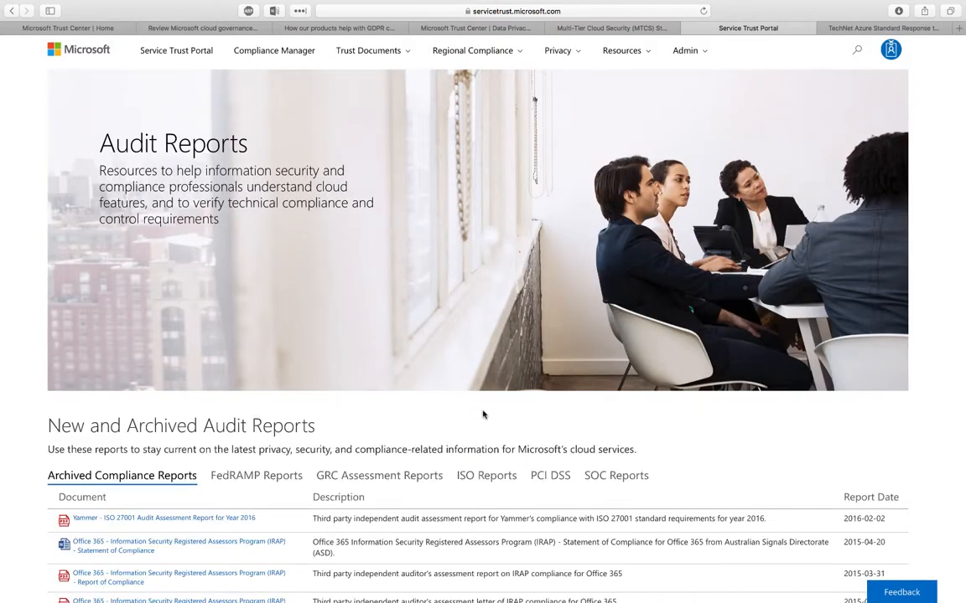
left_click(487, 476)
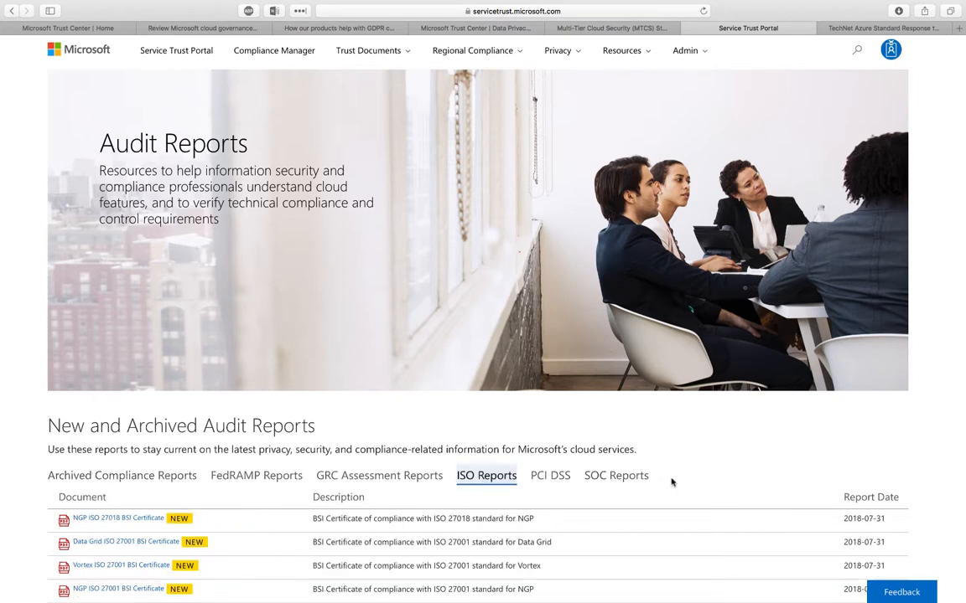
mouse_move(595, 473)
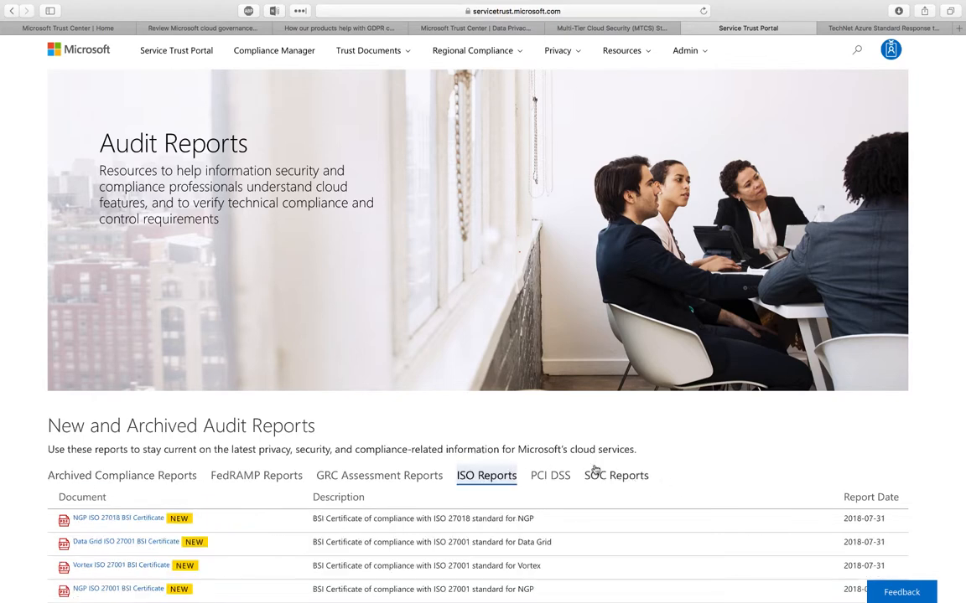
Step: Browse the SOC Reports list of Azure and Office 365 audit documents
left_click(615, 477)
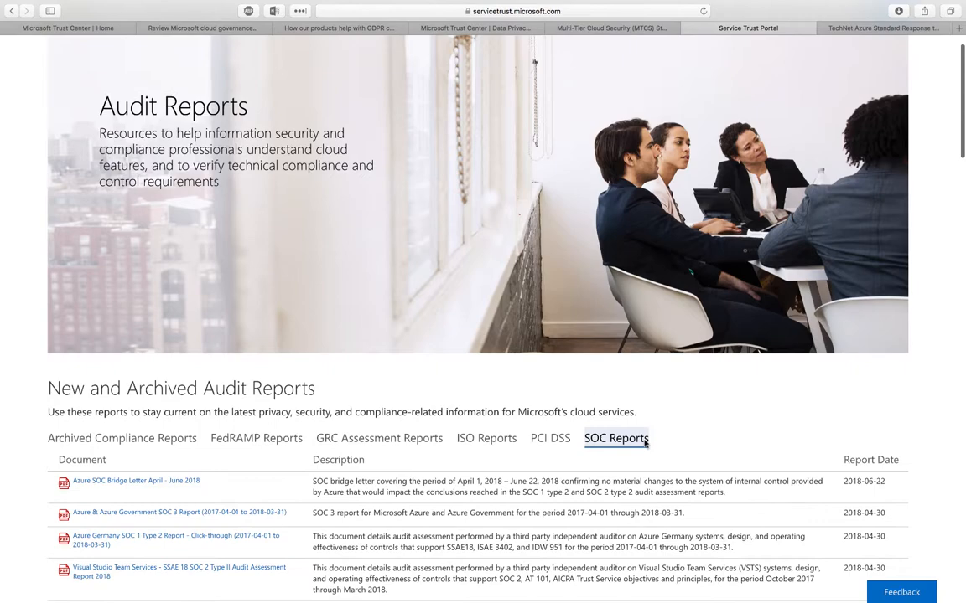
scroll("down", 3)
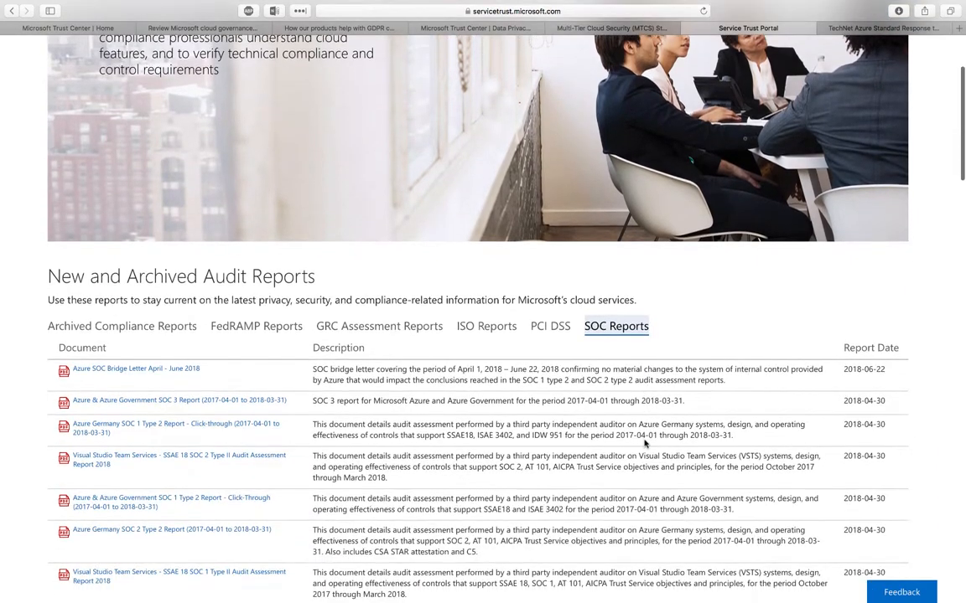
scroll("down", 3)
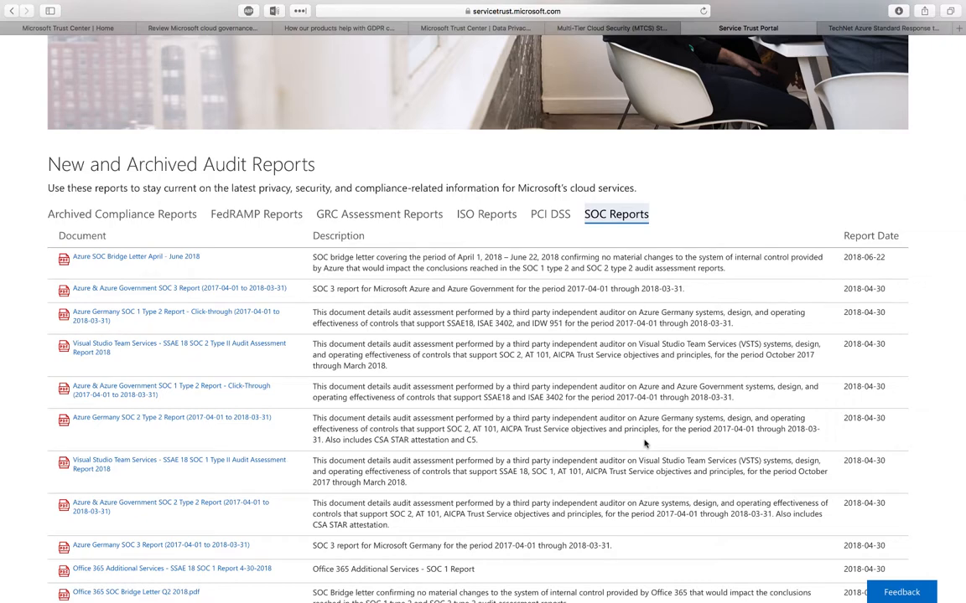
scroll("up", 3)
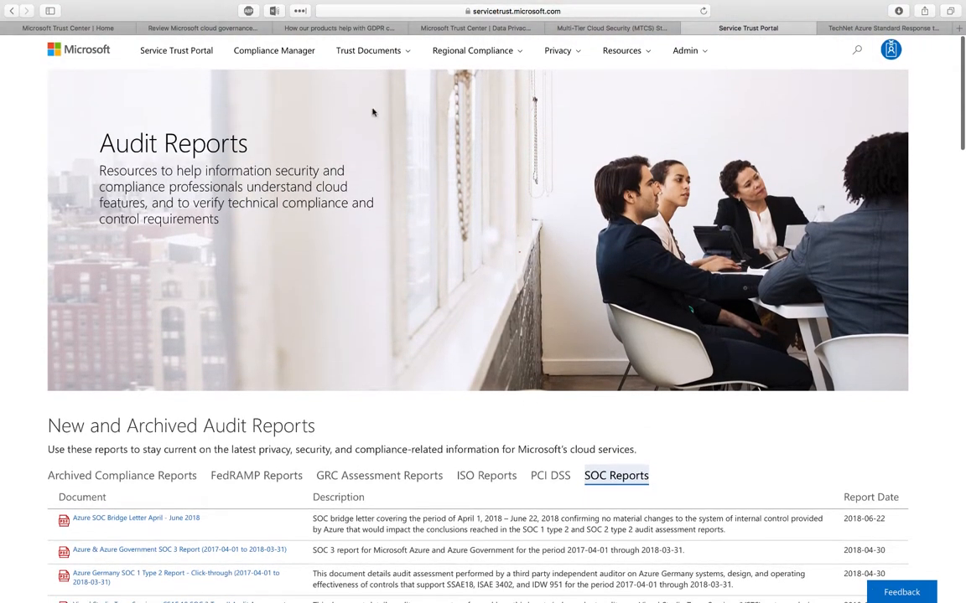
Step: Go to Trust Documents > Azure Security and Compliance Blueprints and view its blueprint listing
left_click(368, 50)
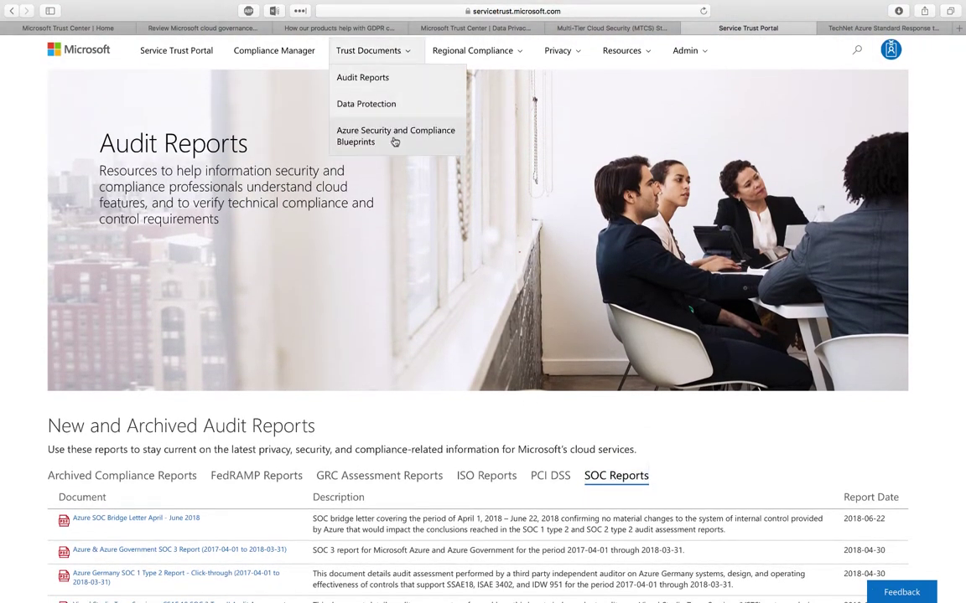
mouse_move(441, 141)
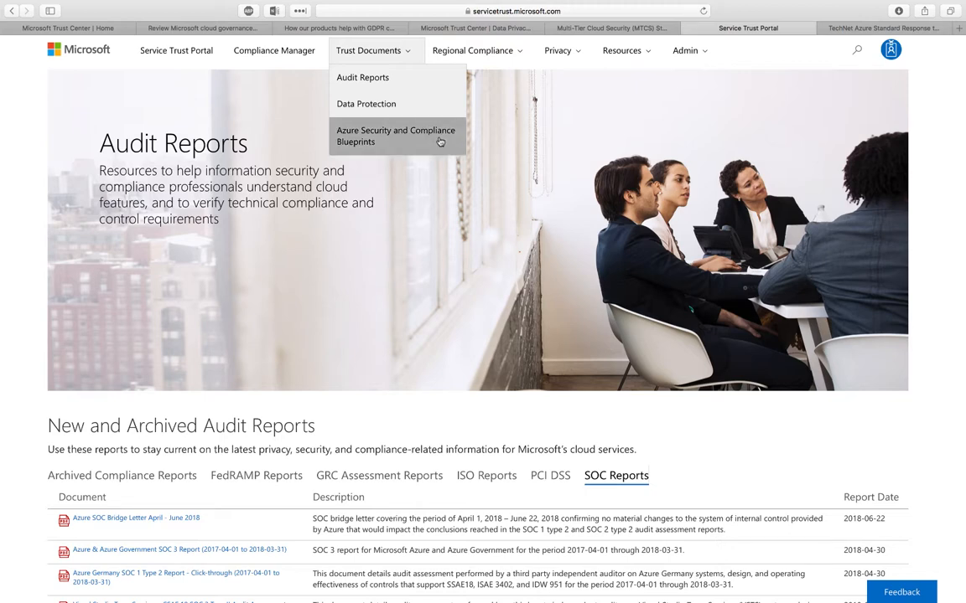
left_click(396, 136)
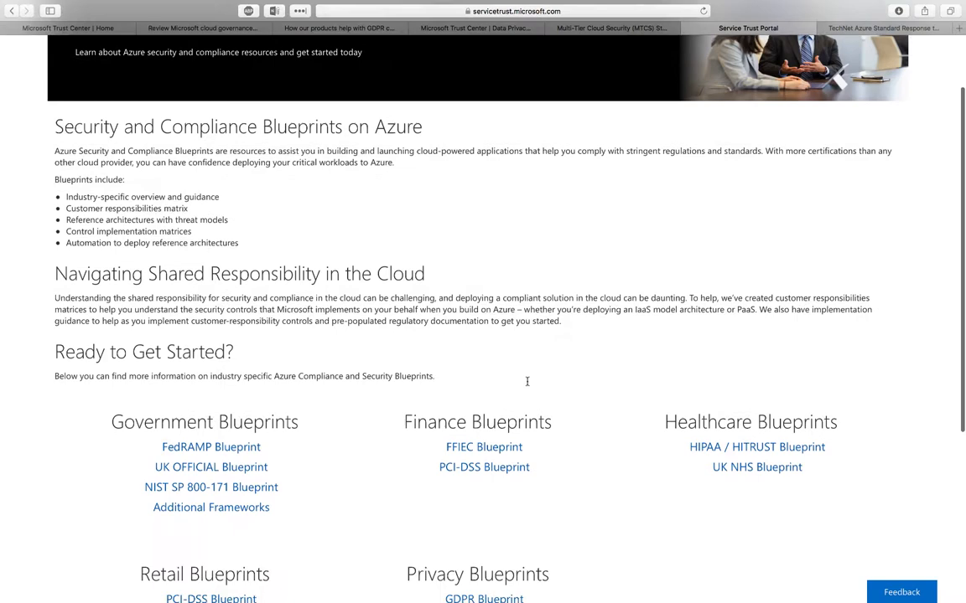
scroll("down", 3)
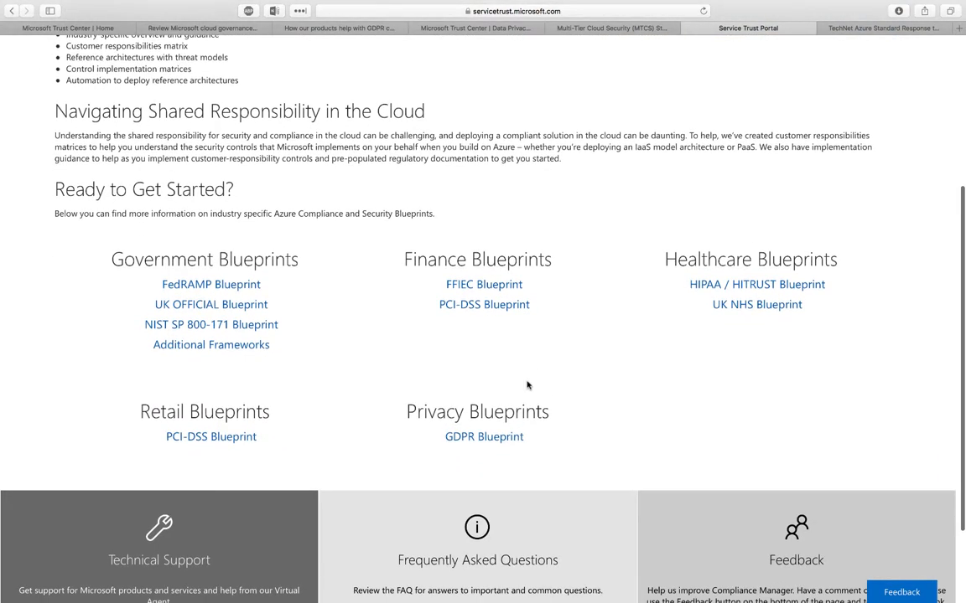
mouse_move(570, 391)
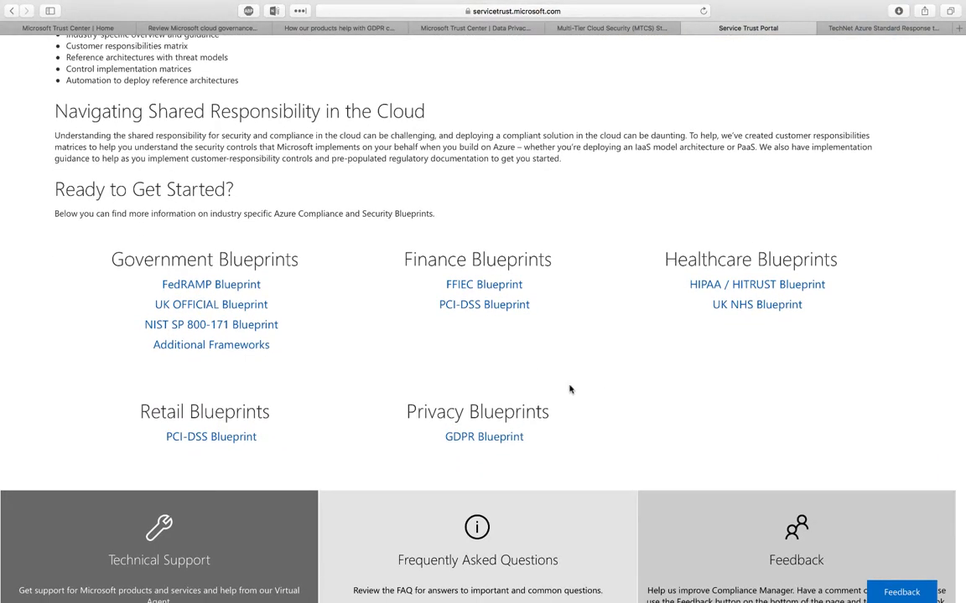
mouse_move(602, 372)
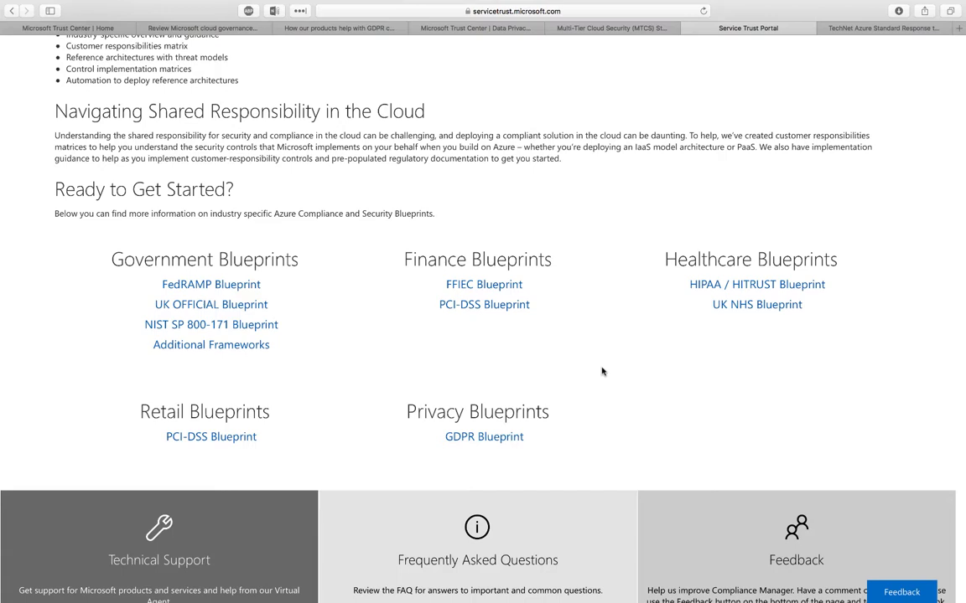
mouse_move(547, 309)
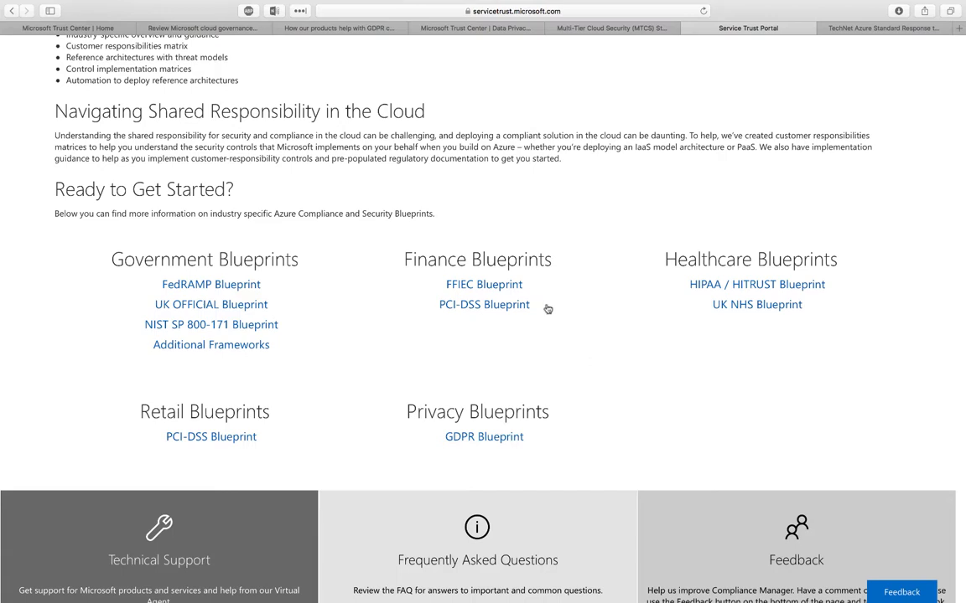
Step: View the Finance PCI-DSS Blueprint page overview
left_click(483, 305)
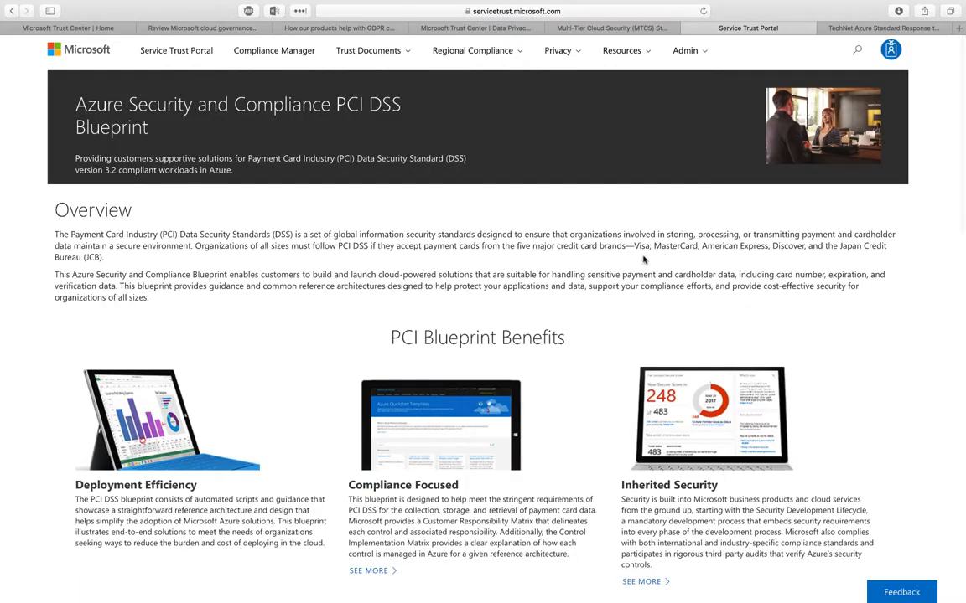
scroll("down", 3)
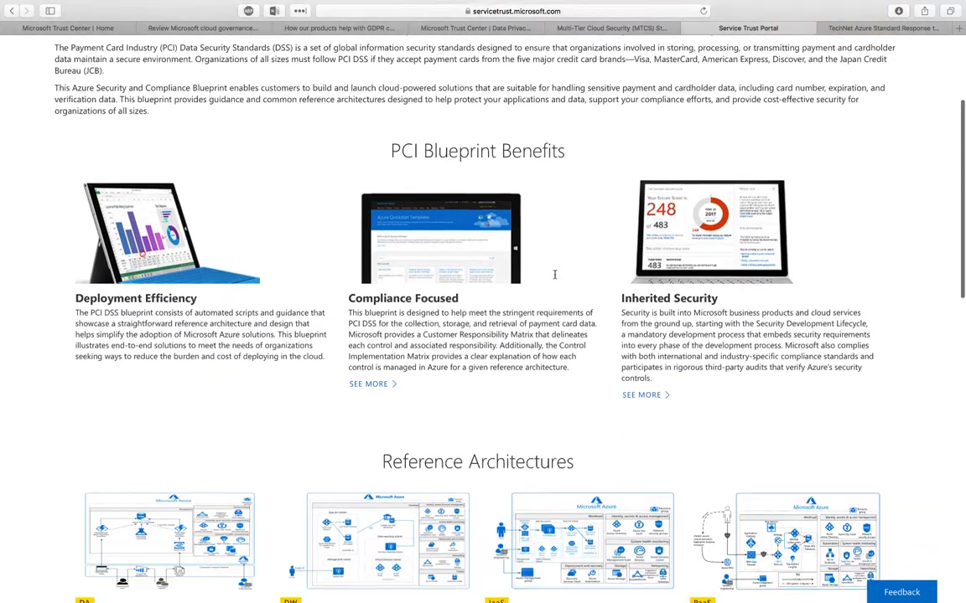
scroll("down", 3)
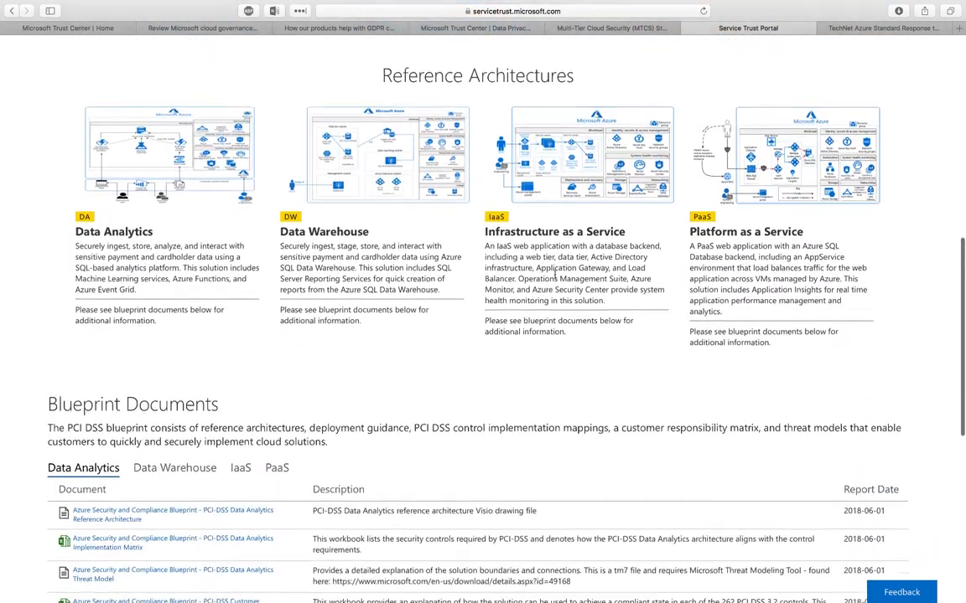
scroll("up", 3)
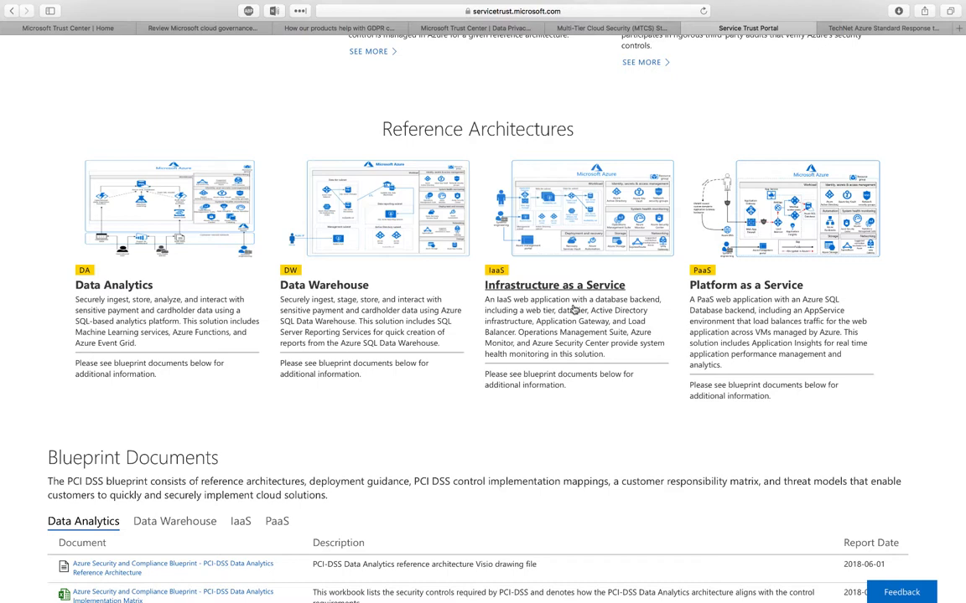
mouse_move(607, 355)
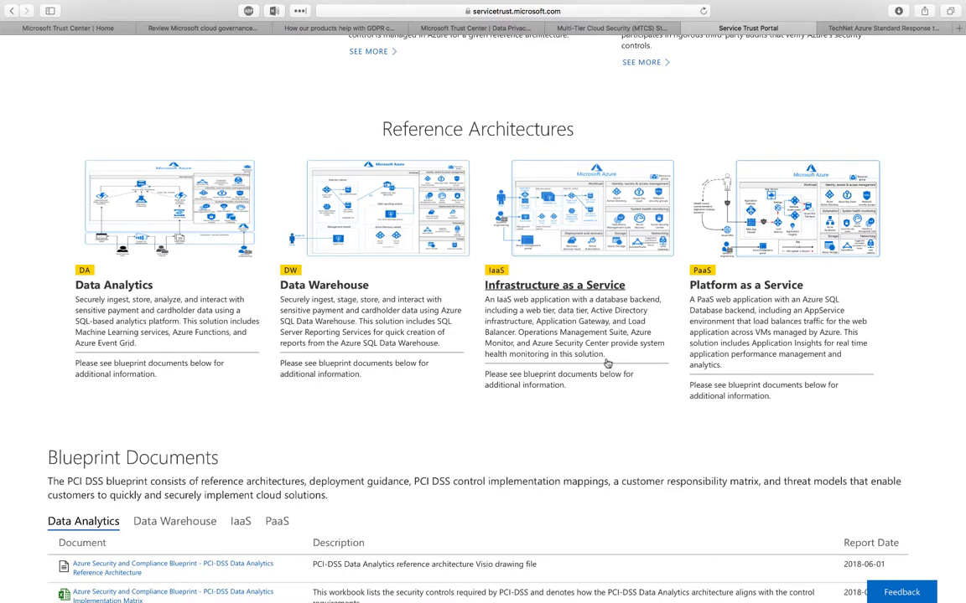
mouse_move(594, 335)
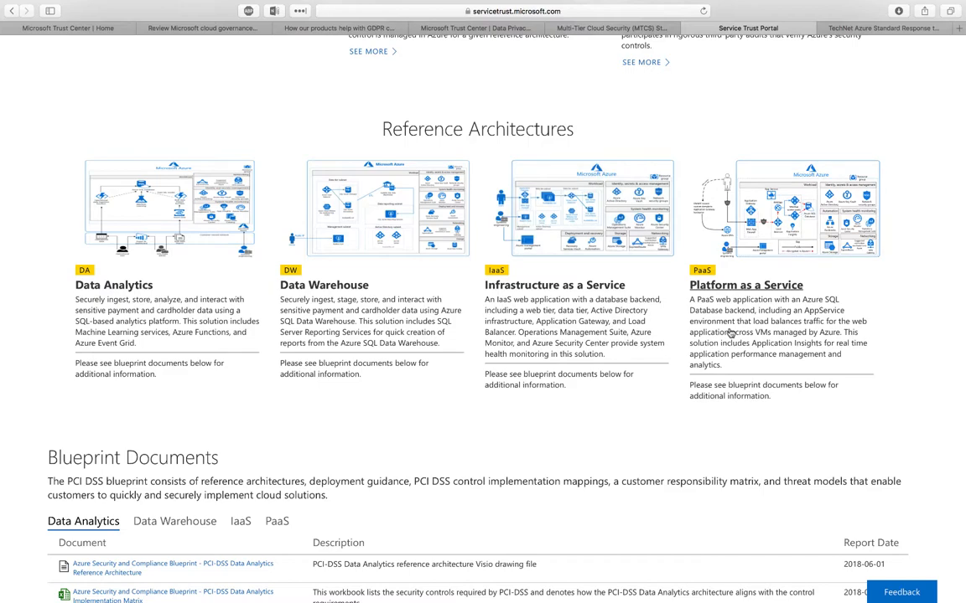
Step: List the IaaS blueprint documents, then move to the TechNet Azure RFI page
scroll("down", 3)
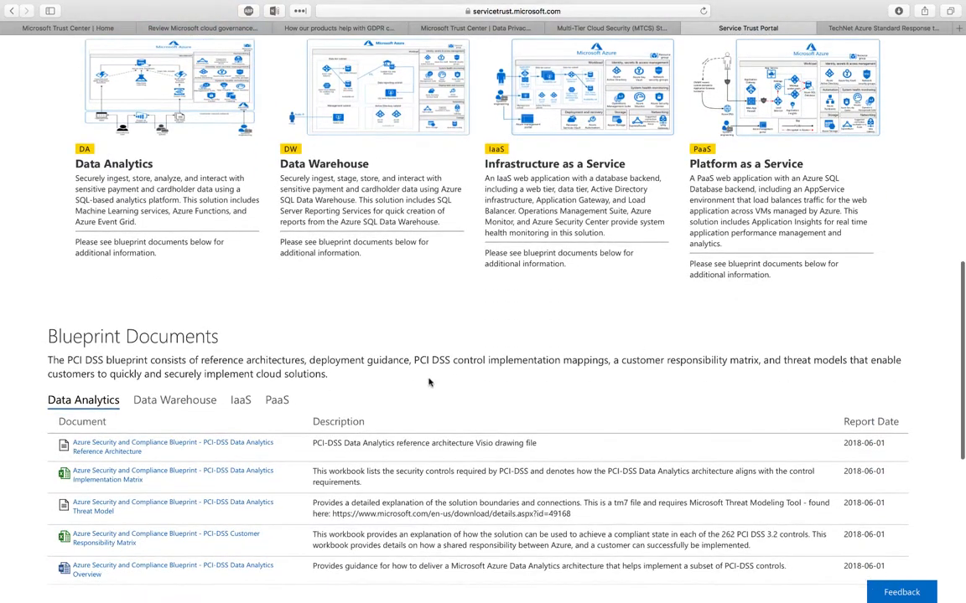
left_click(241, 401)
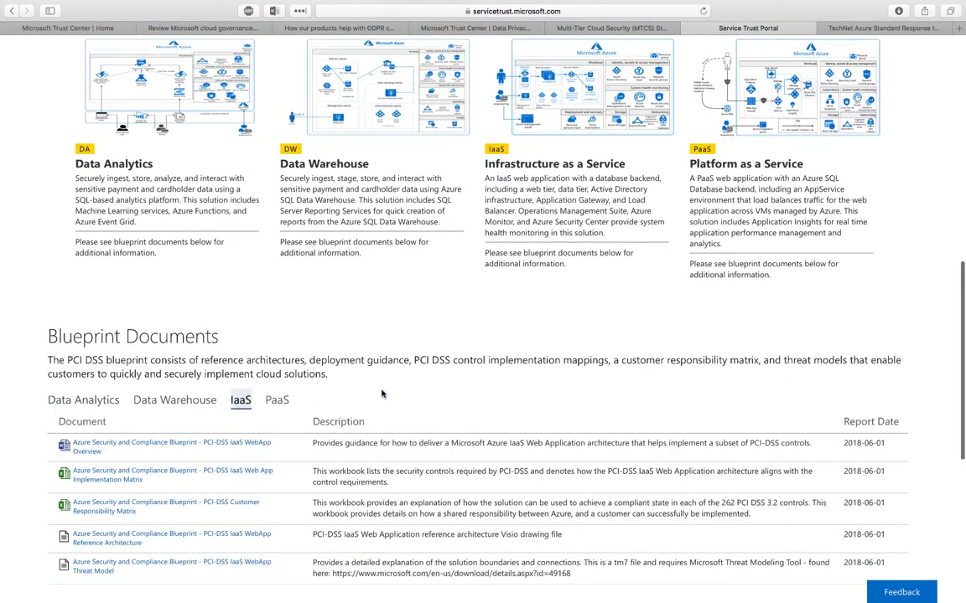
scroll("down", 3)
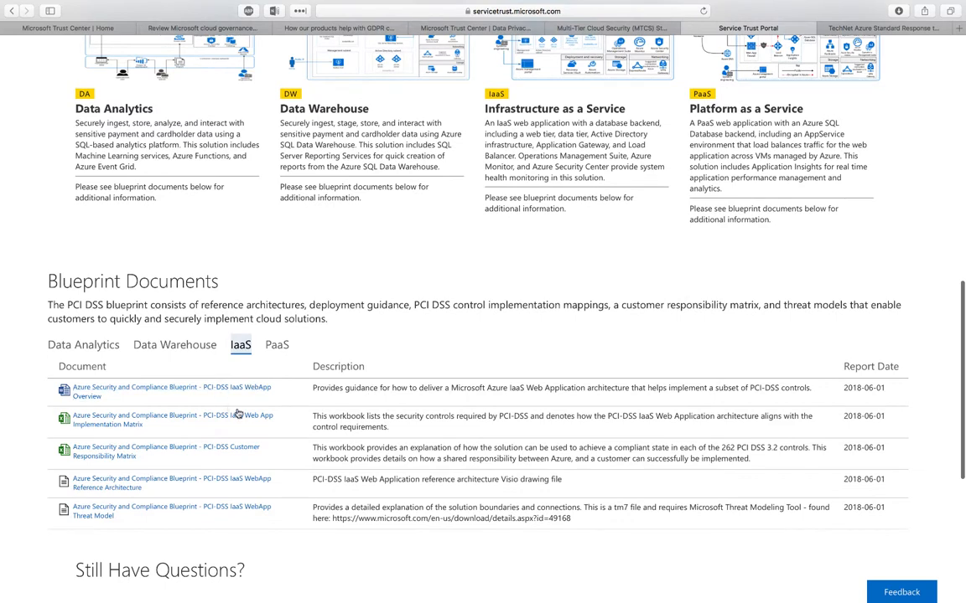
mouse_move(456, 404)
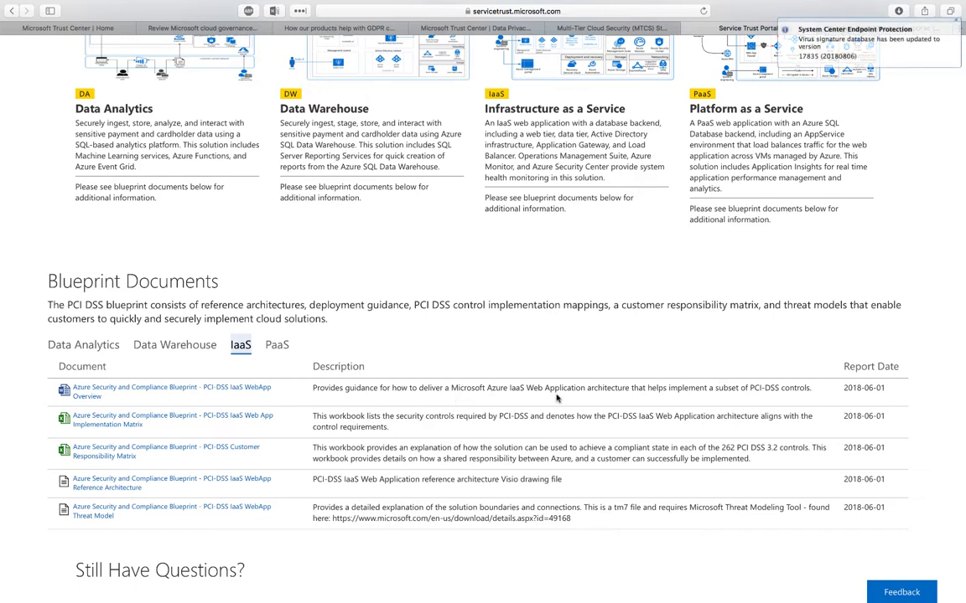
mouse_move(622, 342)
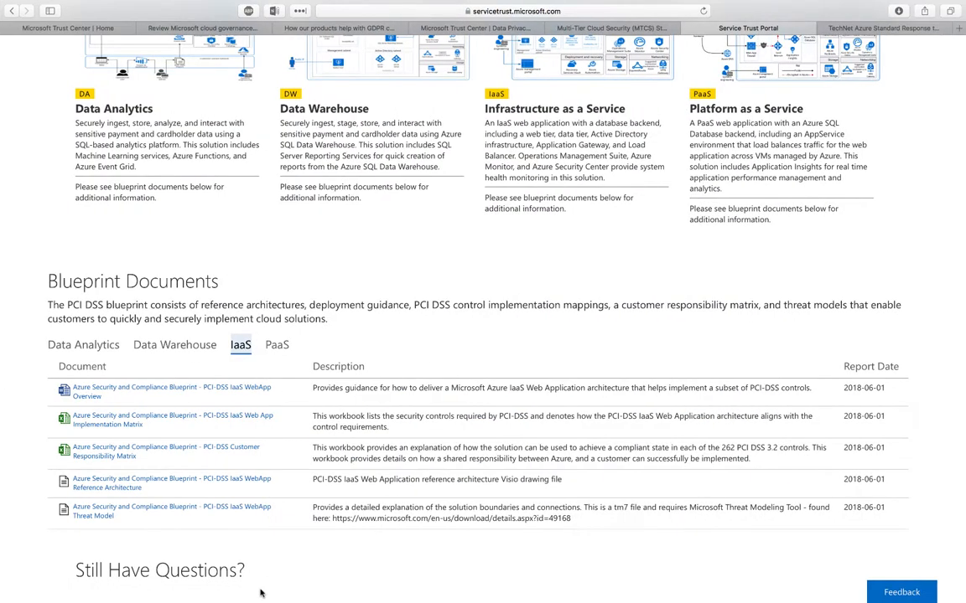
left_click(875, 41)
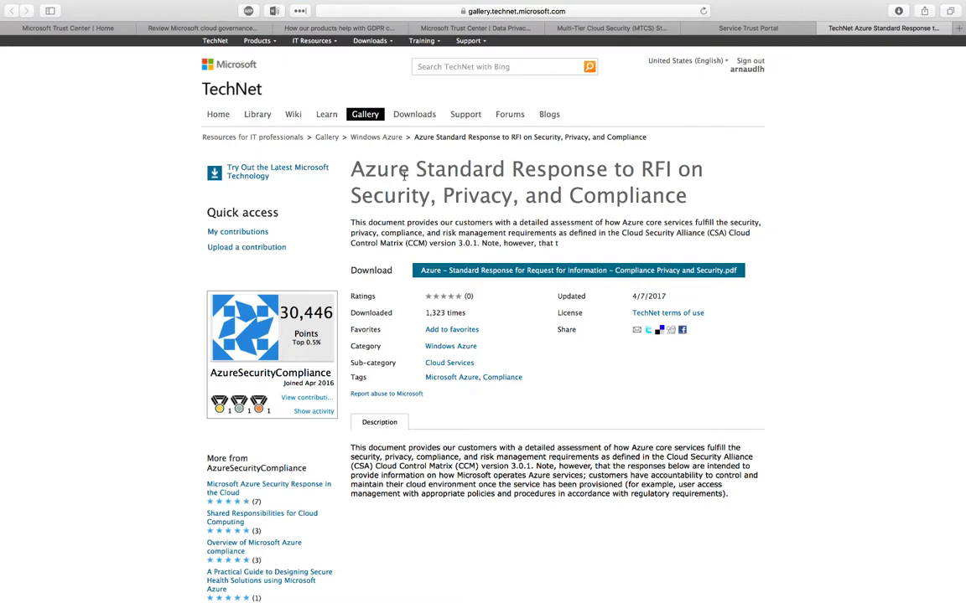
mouse_move(480, 221)
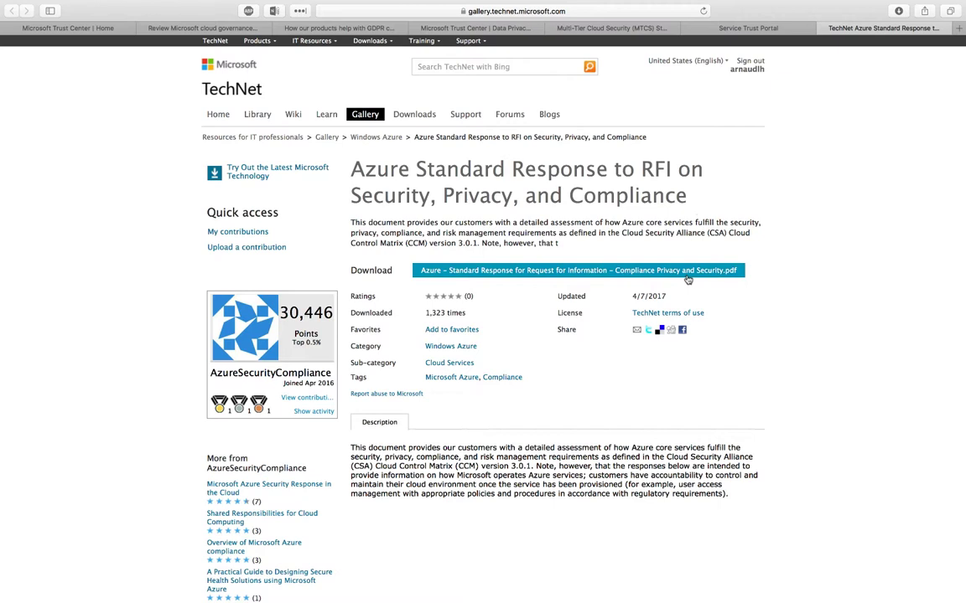
mouse_move(736, 352)
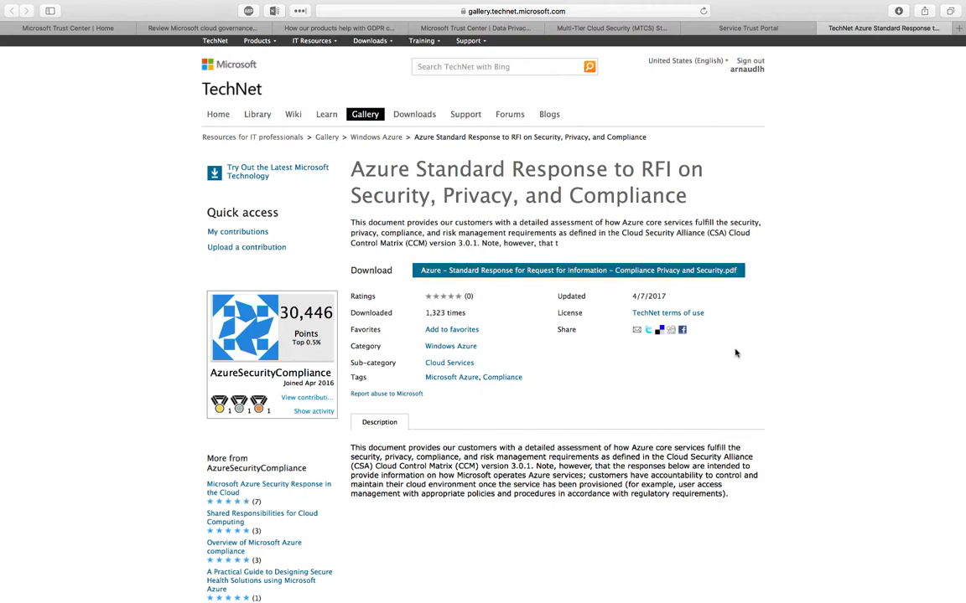
mouse_move(736, 325)
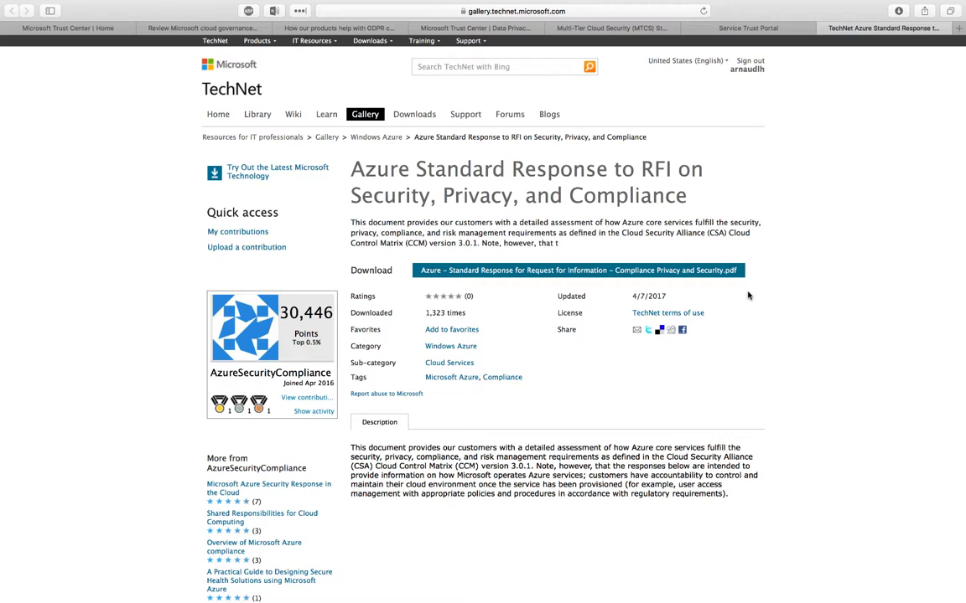
mouse_move(708, 246)
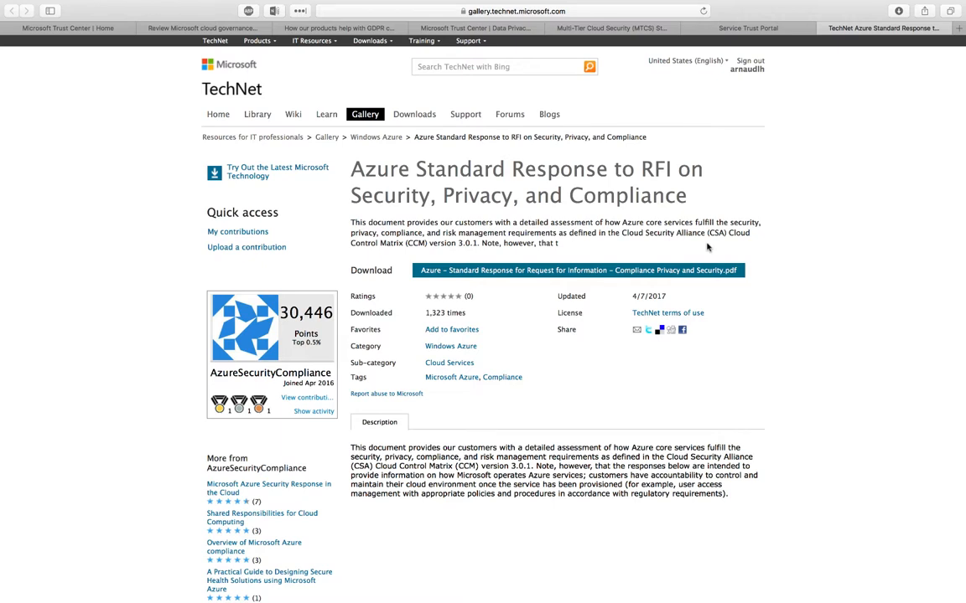
mouse_move(698, 242)
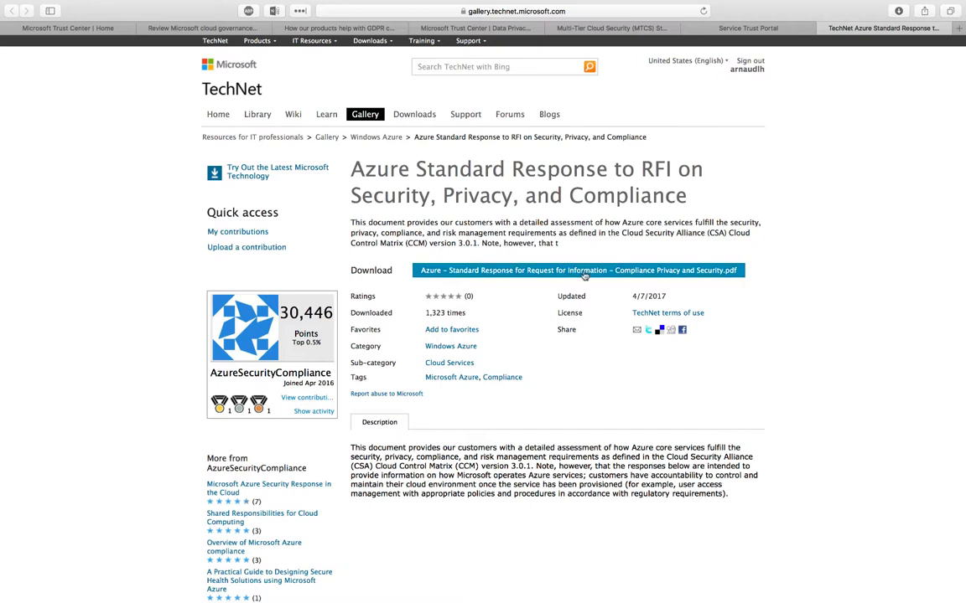
mouse_move(547, 285)
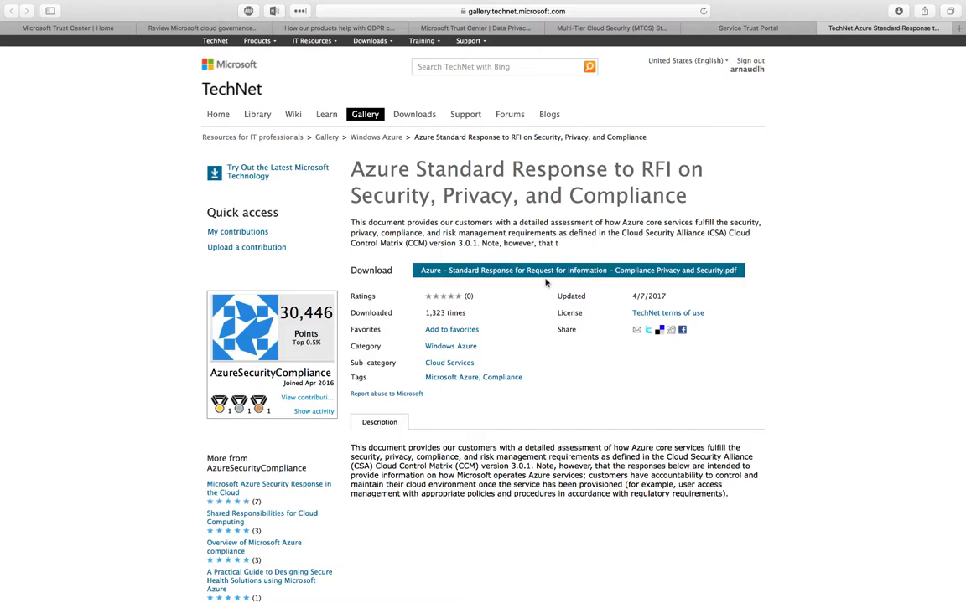
mouse_move(796, 182)
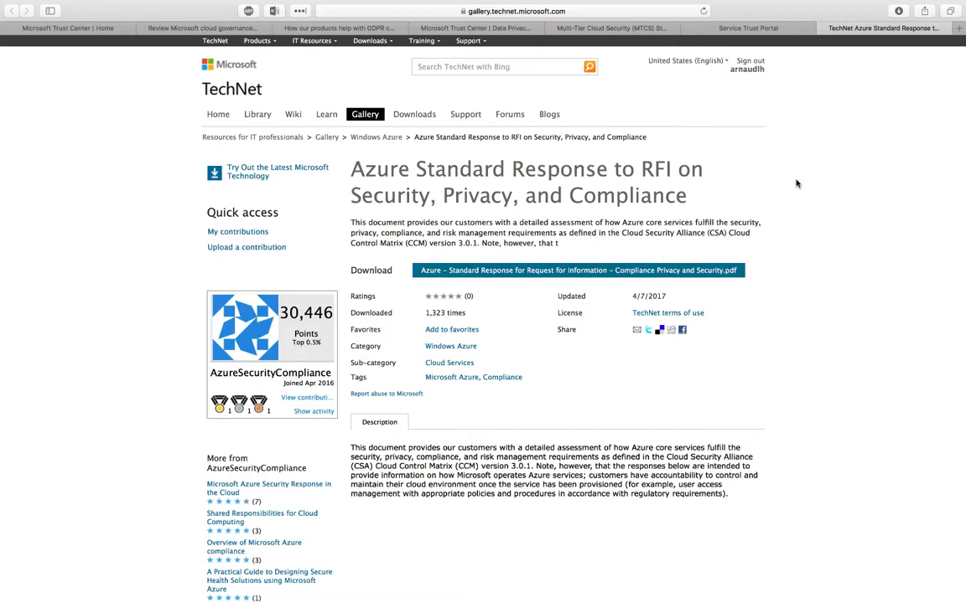
Step: Download the Azure Standard Response to RFI PDF, accepting its License Terms of Use
left_click(667, 313)
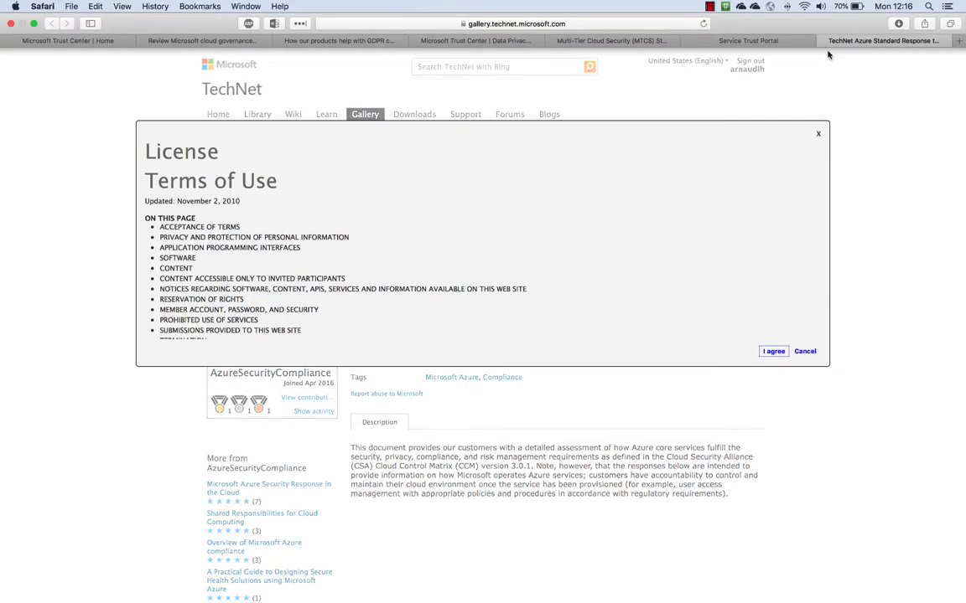
left_click(773, 352)
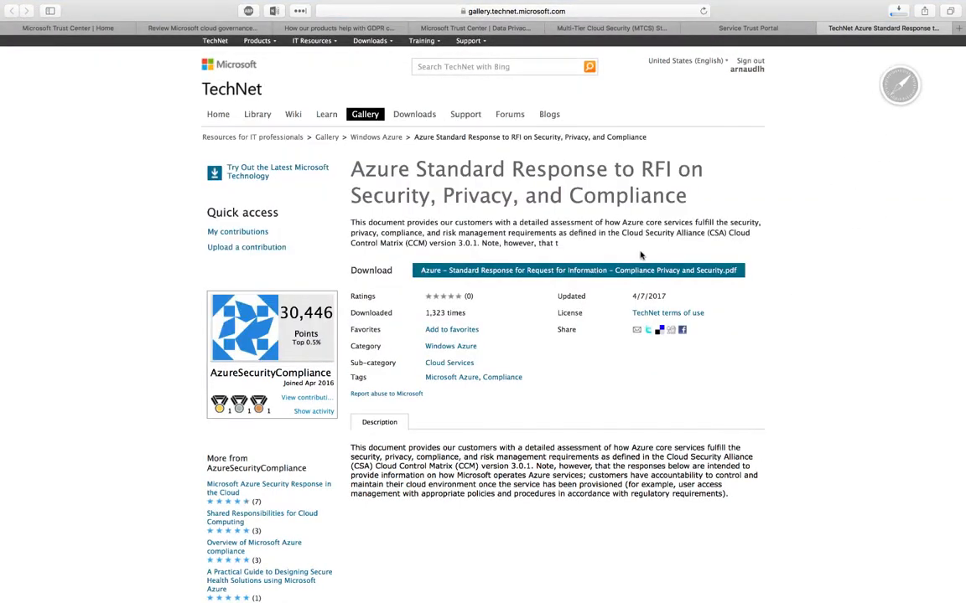